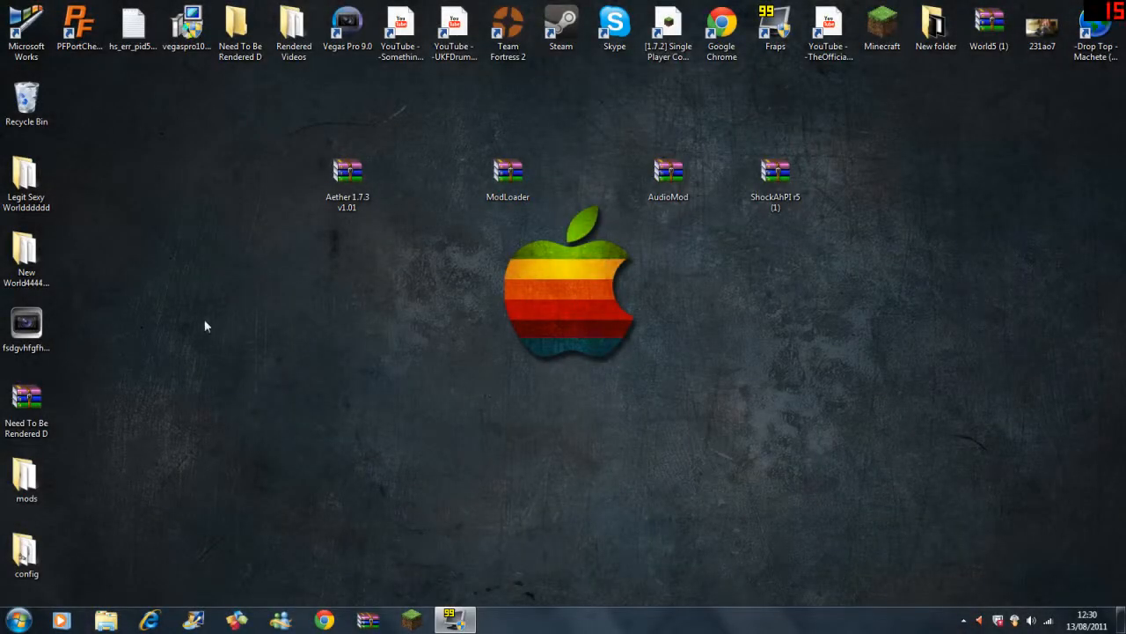
mouse_move(345, 238)
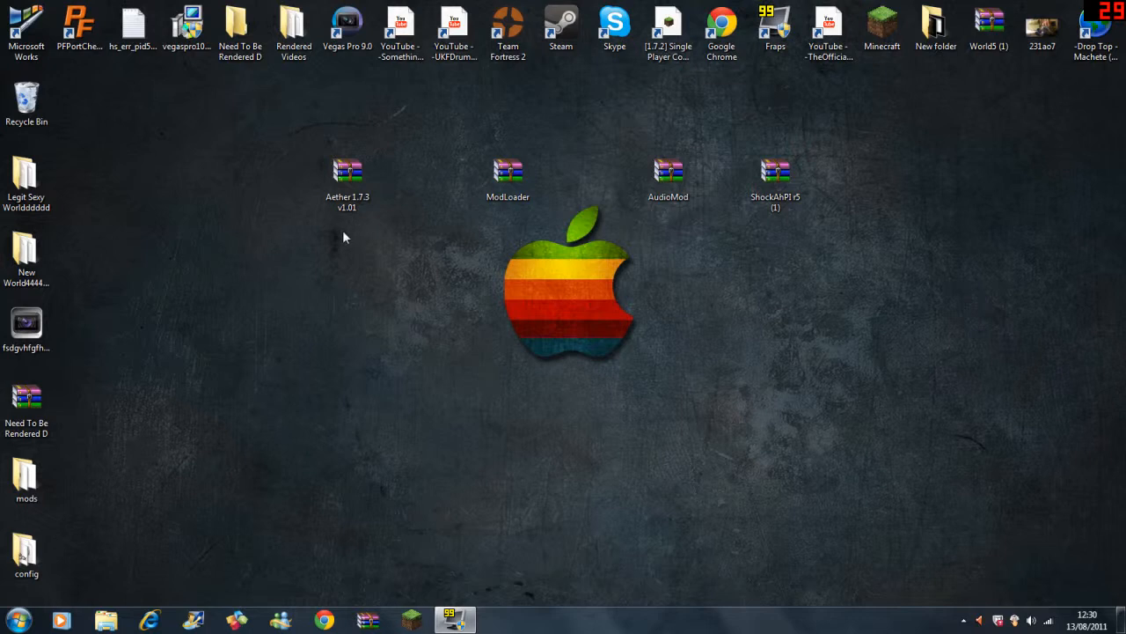
mouse_move(285, 153)
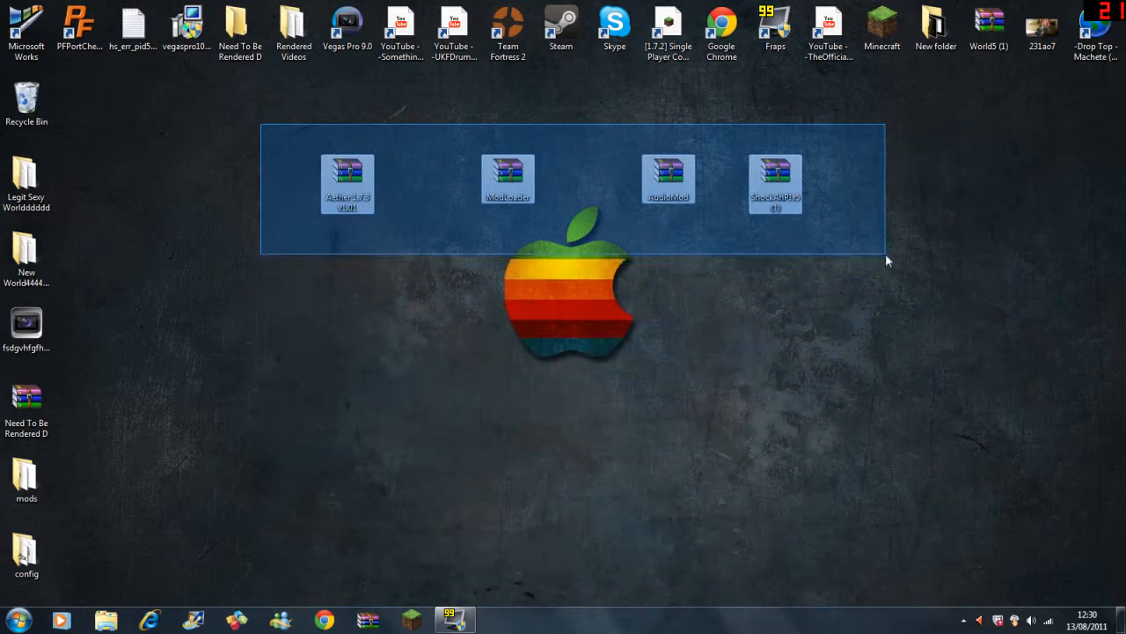
Inspect the Aether and AudioMod archives in WinRAR, dismissing the license reminder.
left_click(943, 253)
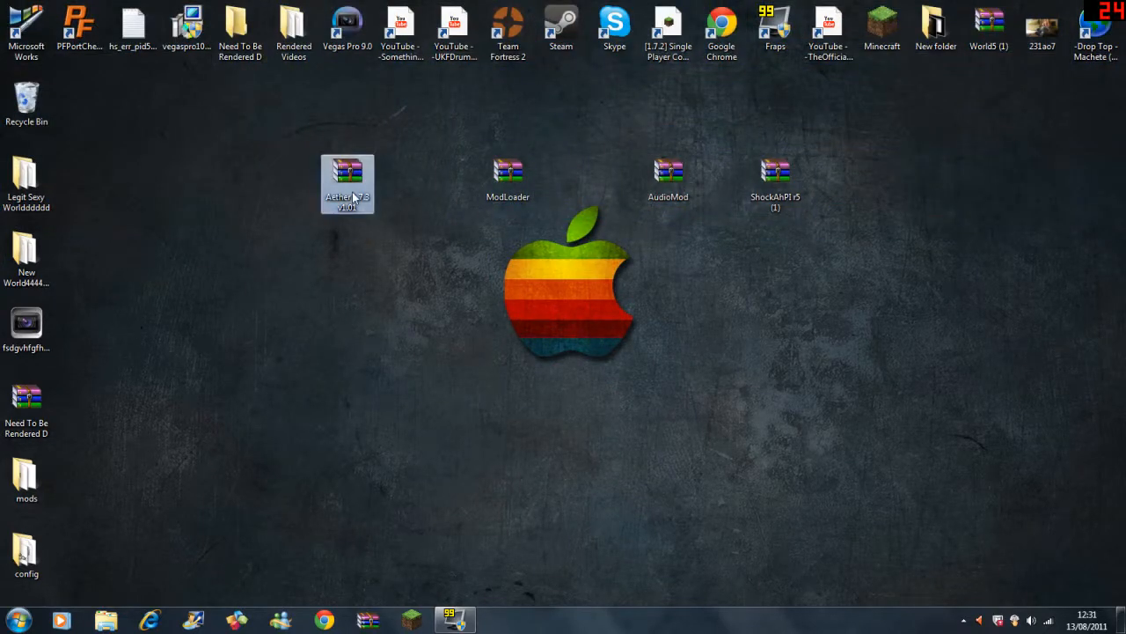
double_click(348, 179)
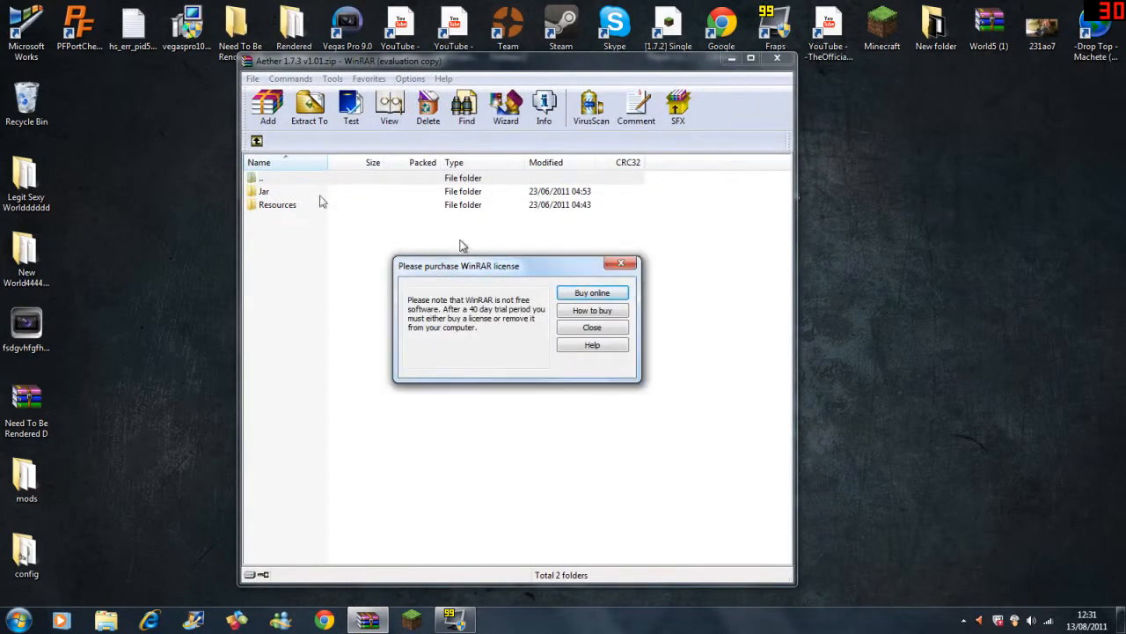
left_click(591, 326)
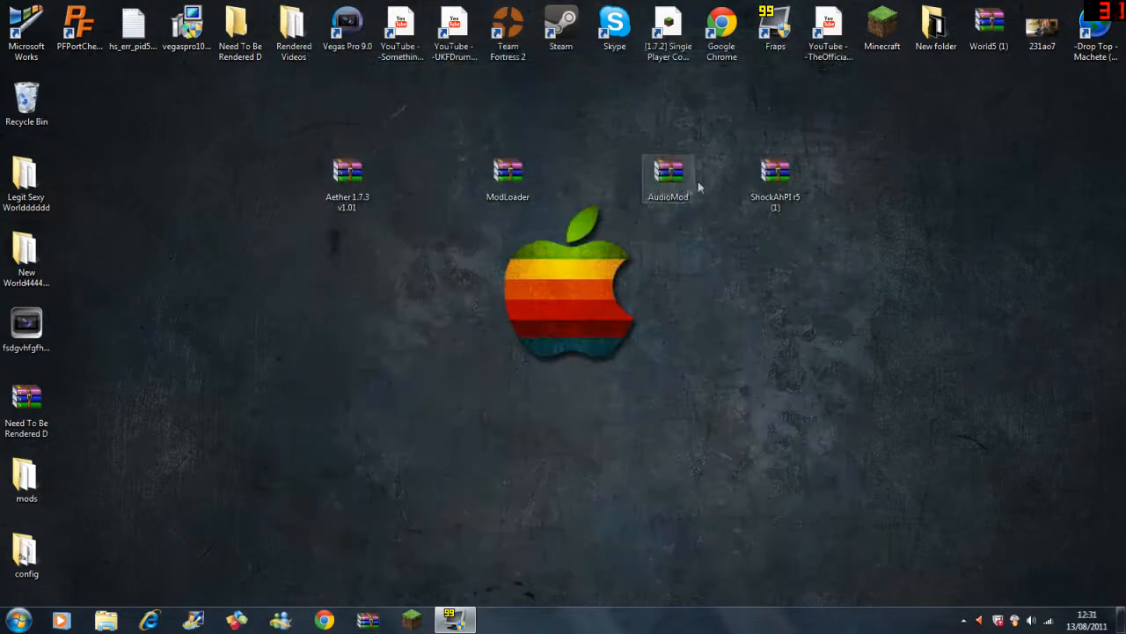
double_click(669, 169)
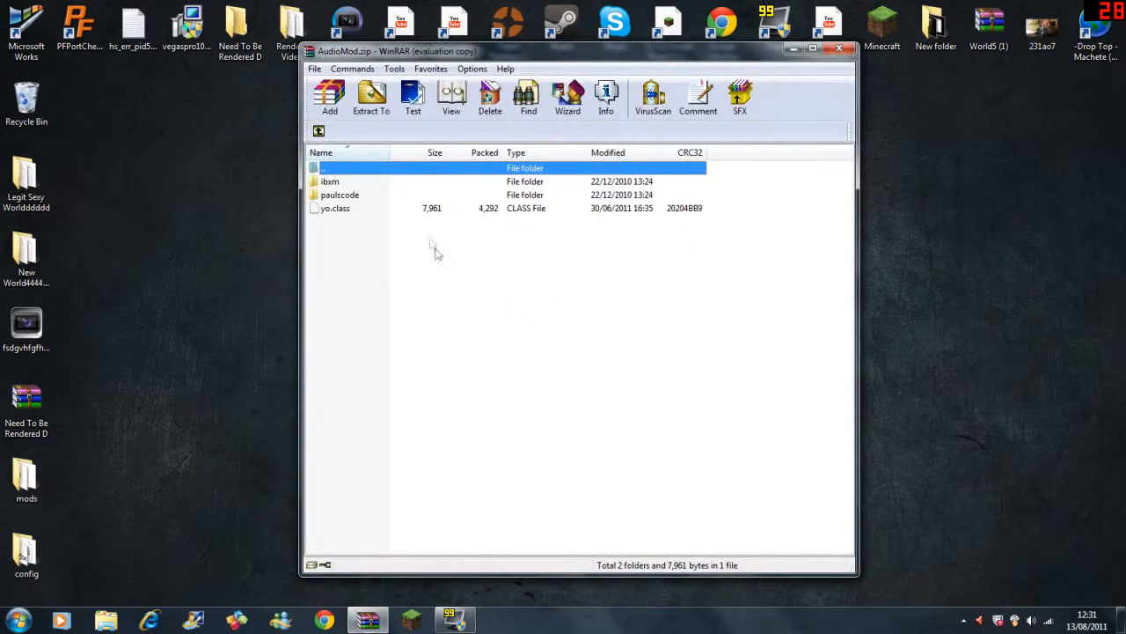
mouse_move(757, 127)
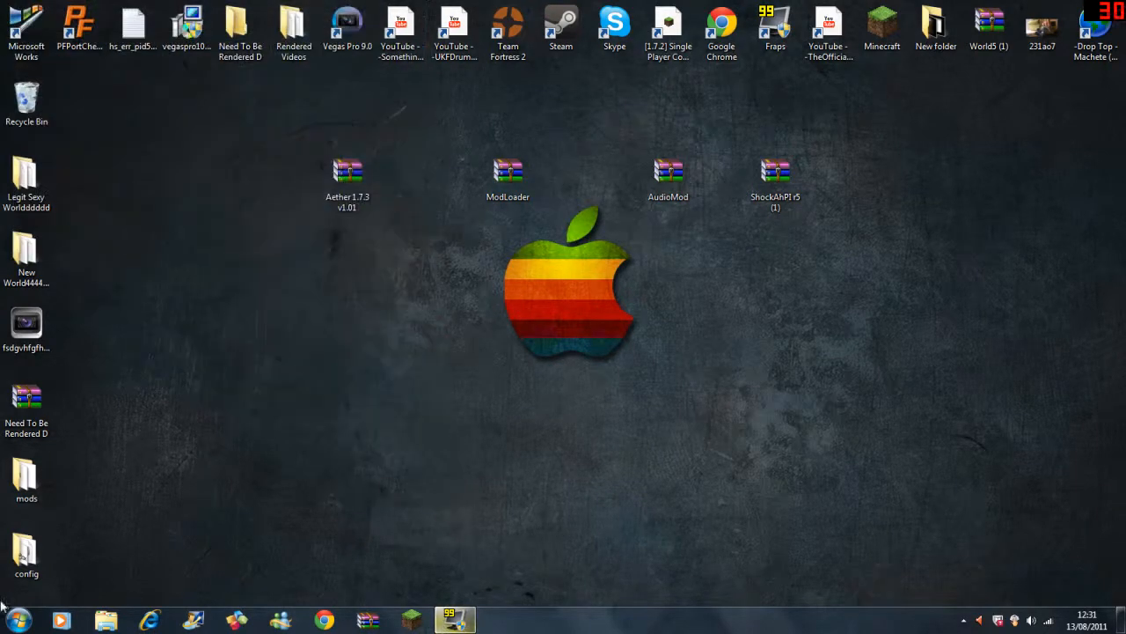
Go to AppData Roaming\.minecraft and allow Minecraft.exe to run from the security warning.
left_click(14, 616)
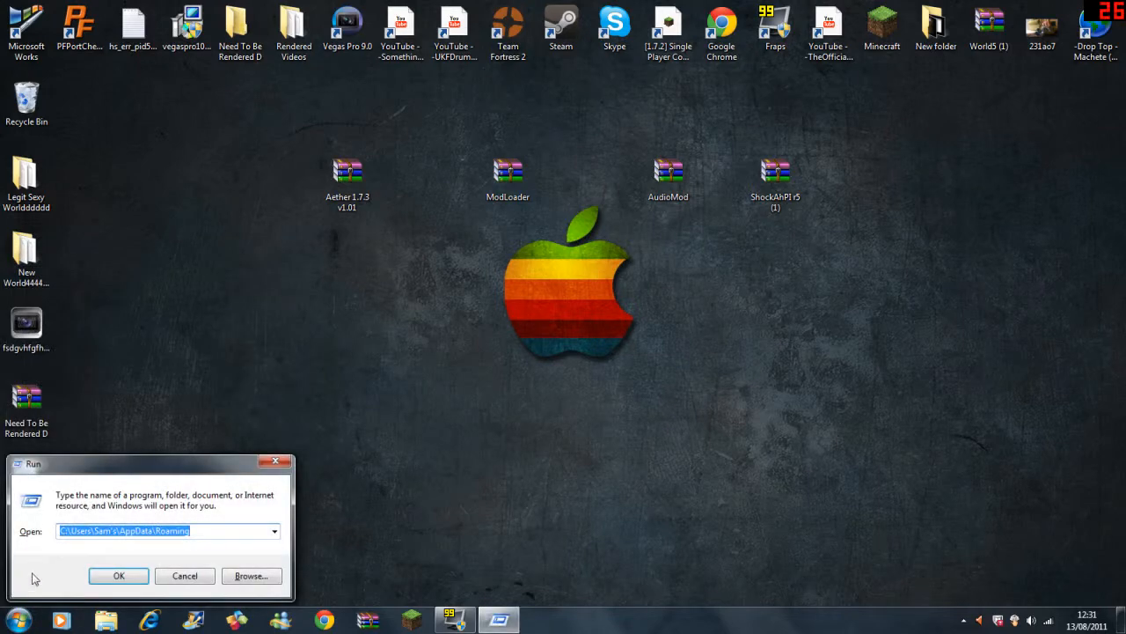
left_click(119, 576)
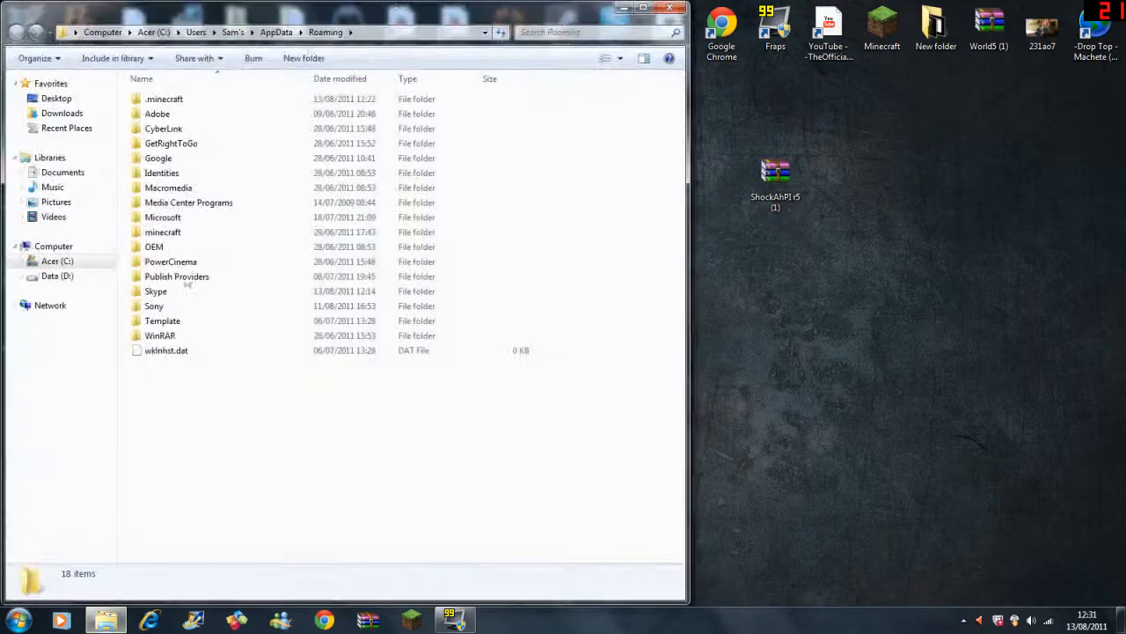
double_click(161, 99)
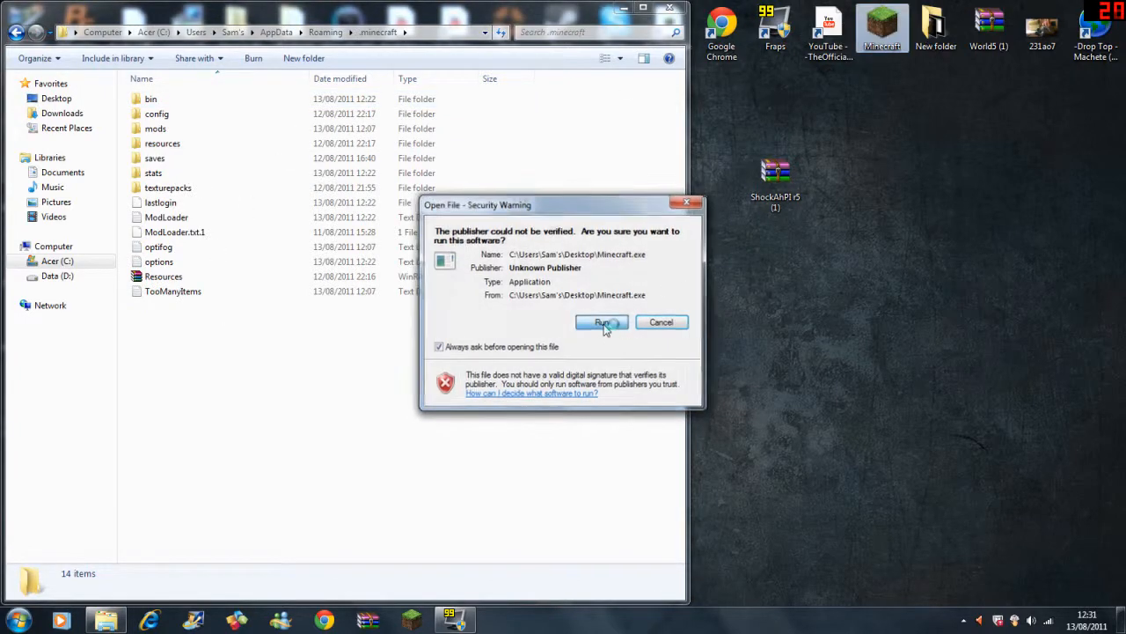
left_click(602, 322)
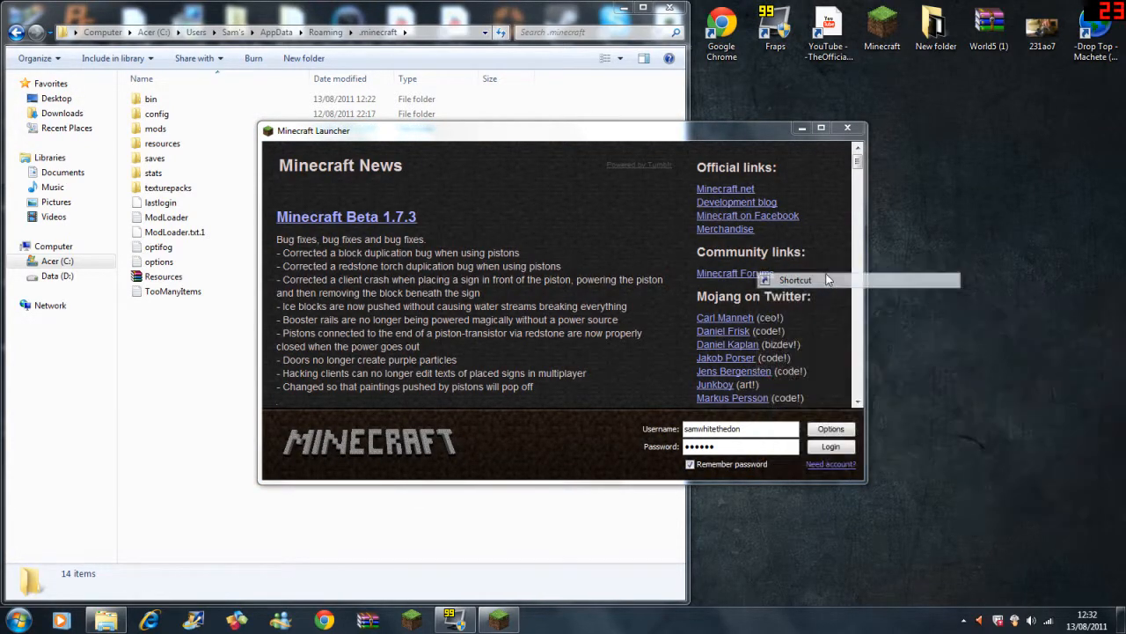
Back up saves to the desktop, check the four saved worlds, and close the Explorer window.
left_click(790, 278)
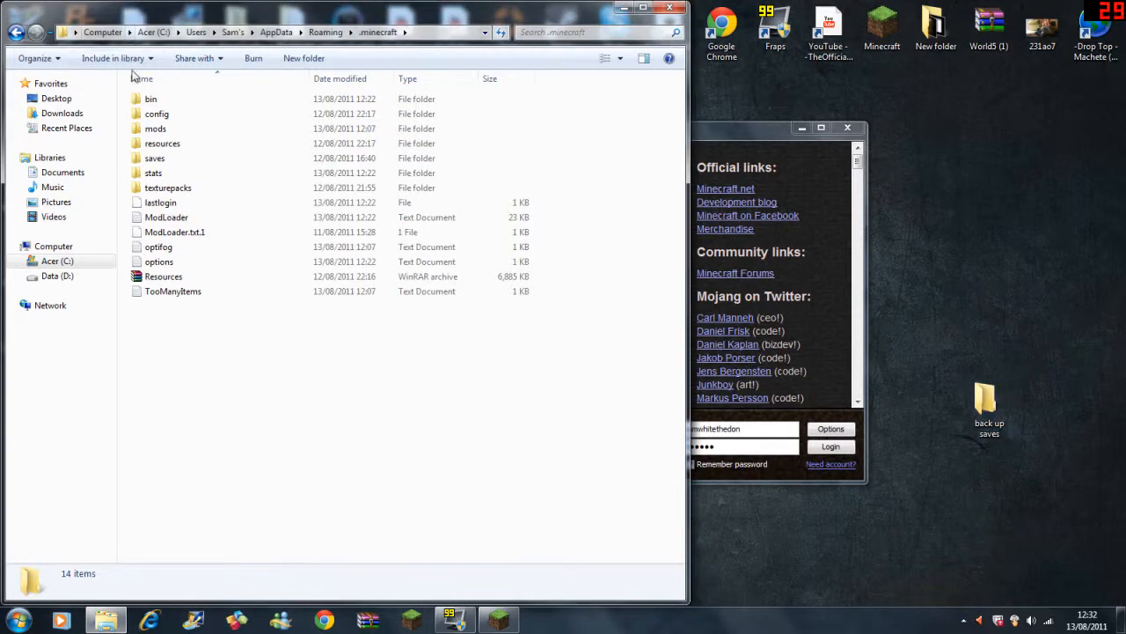
double_click(155, 159)
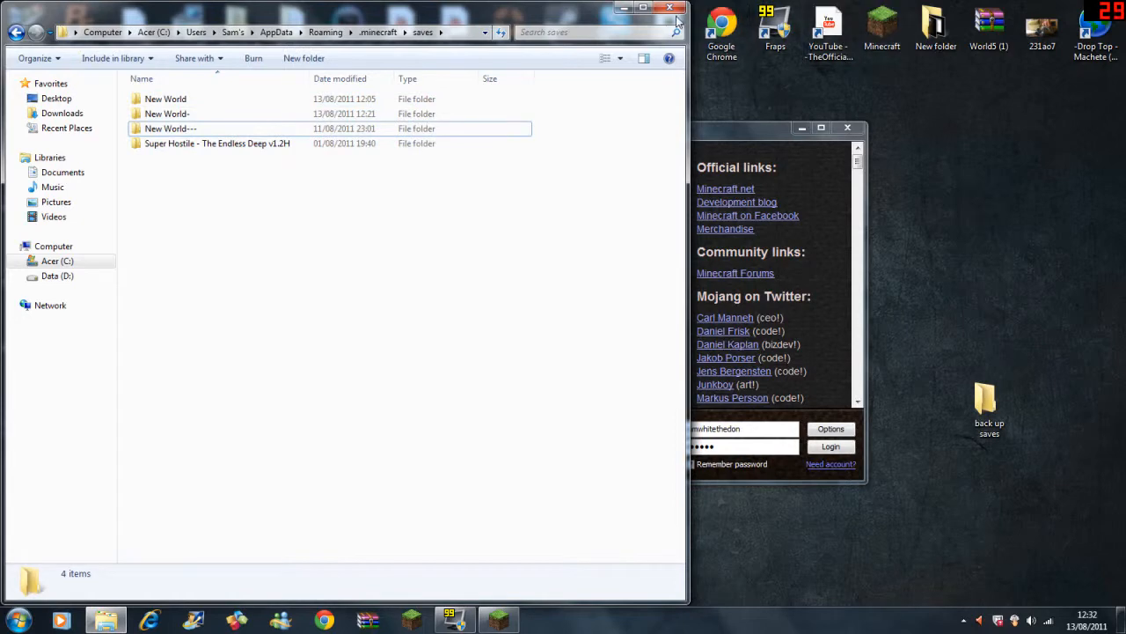
left_click(671, 7)
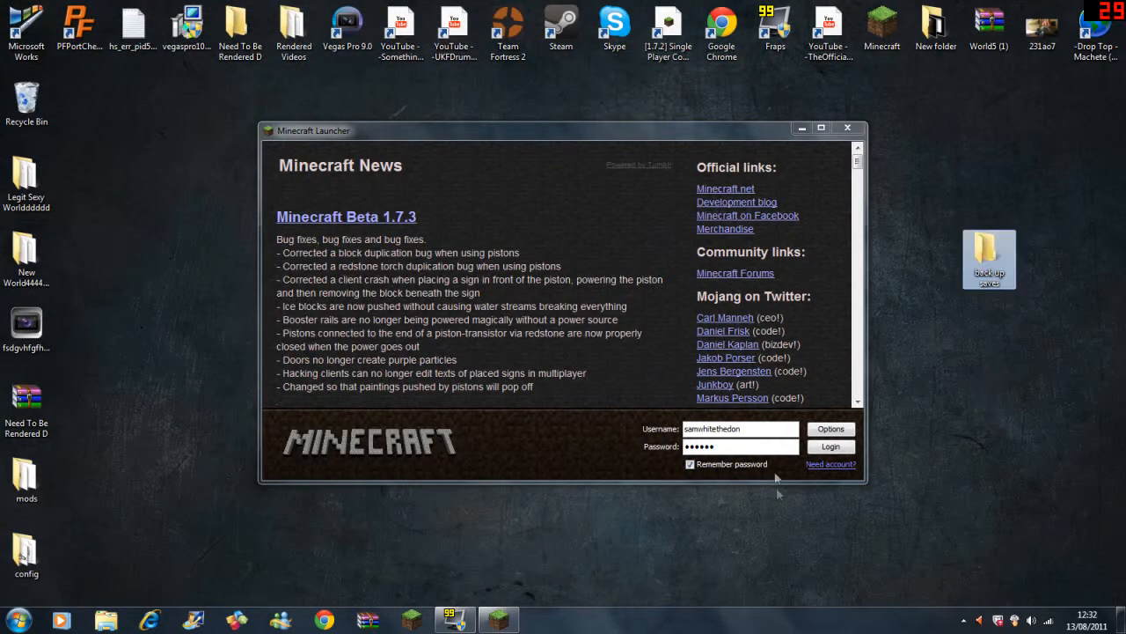
Enable Force update in launcher Options and log in so a clean minecraft.jar downloads.
left_click(830, 428)
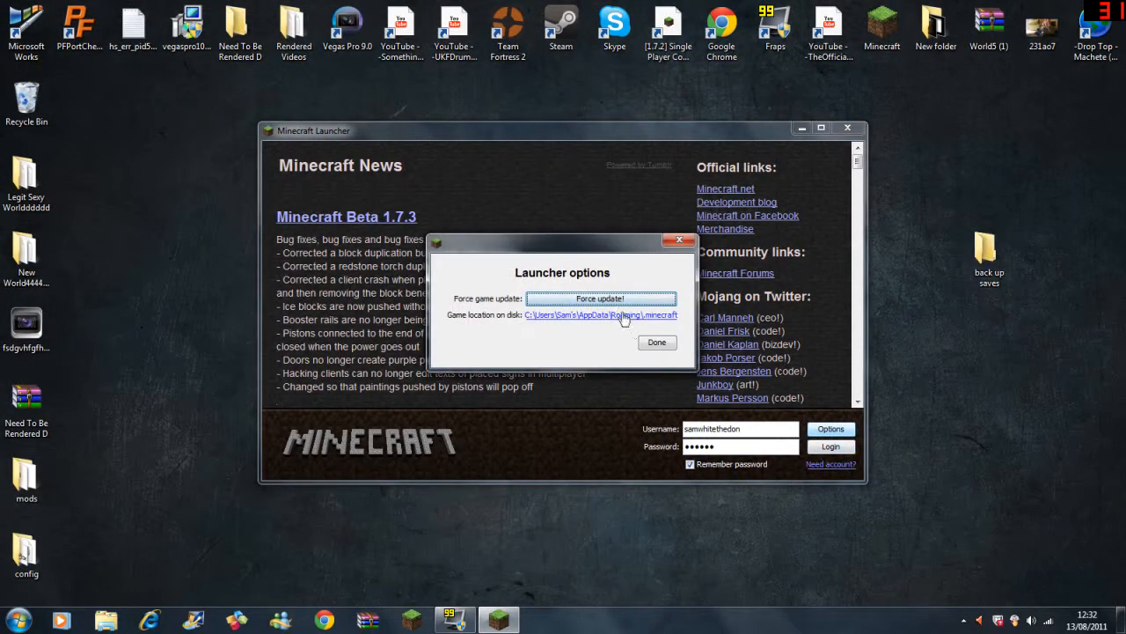
left_click(656, 341)
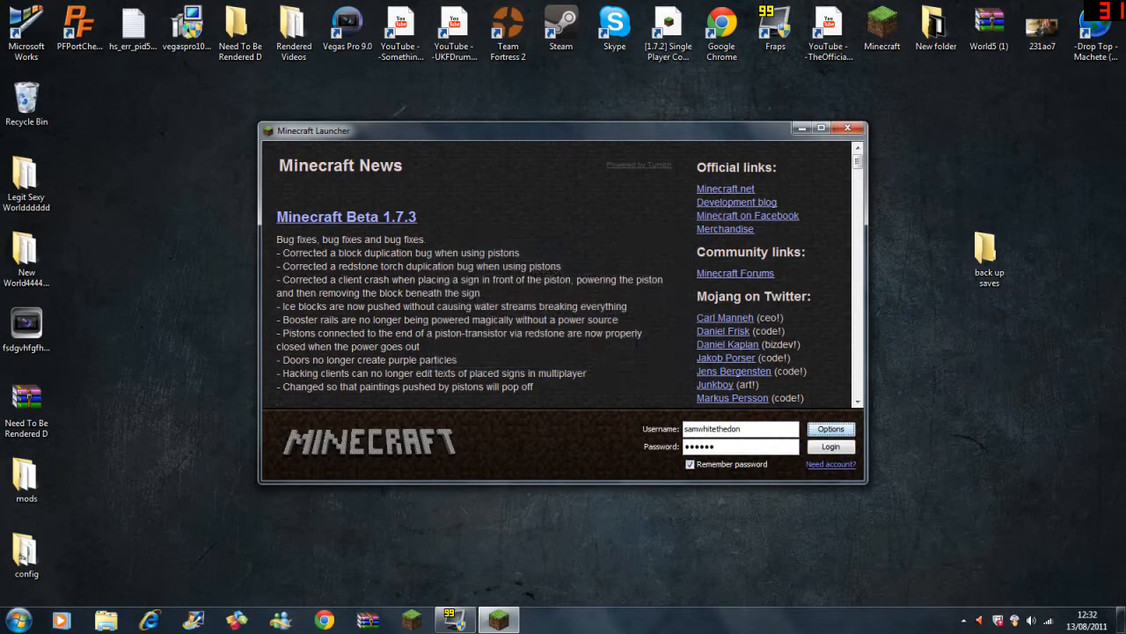
left_click(830, 447)
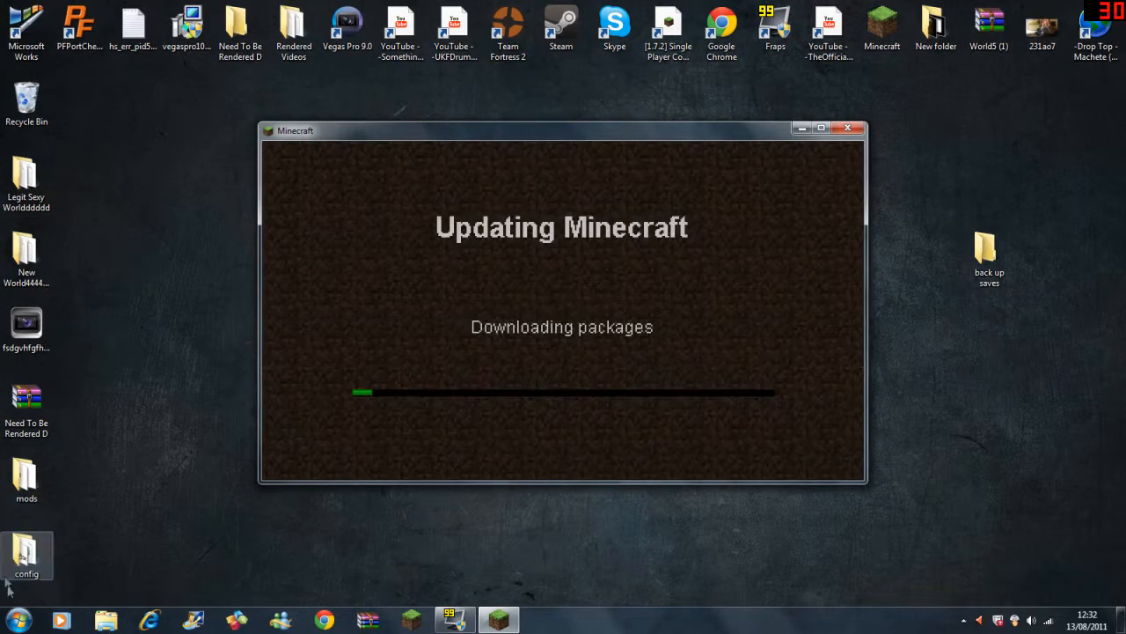
left_click(16, 607)
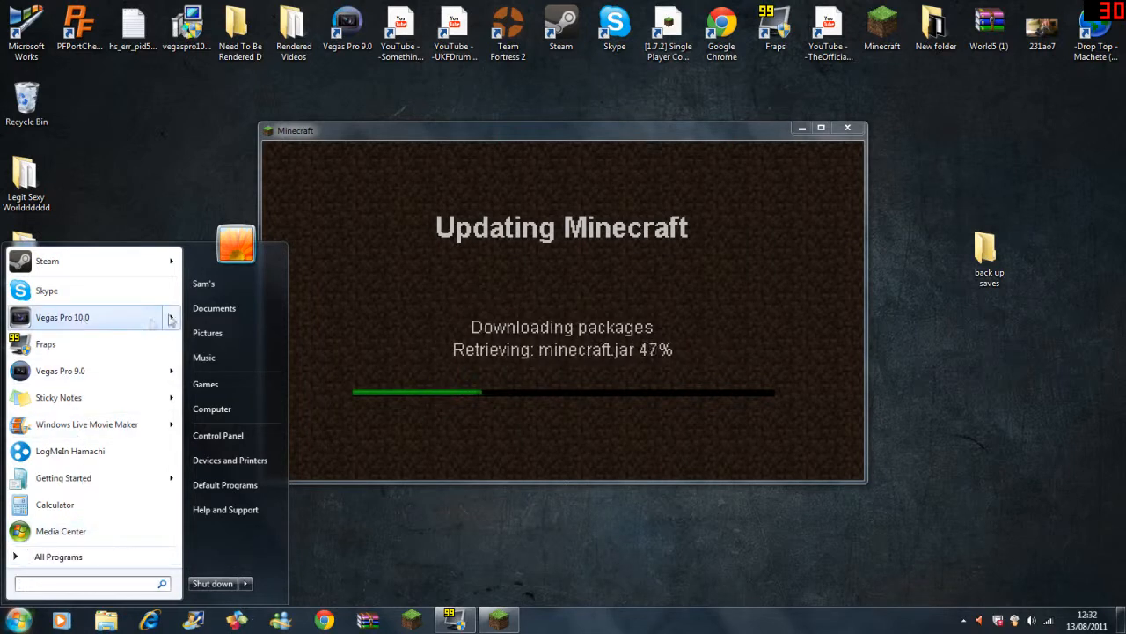
mouse_move(197, 172)
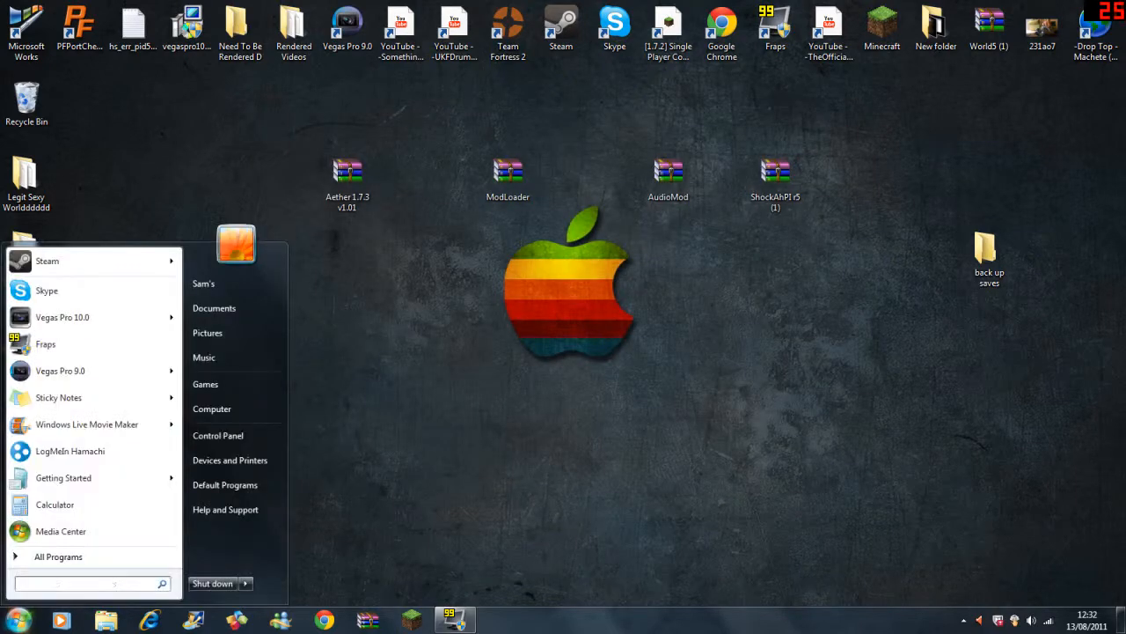
Go to %appdata%\.minecraft\bin and open minecraft.jar with WinRAR archiver.
type("%appdata")
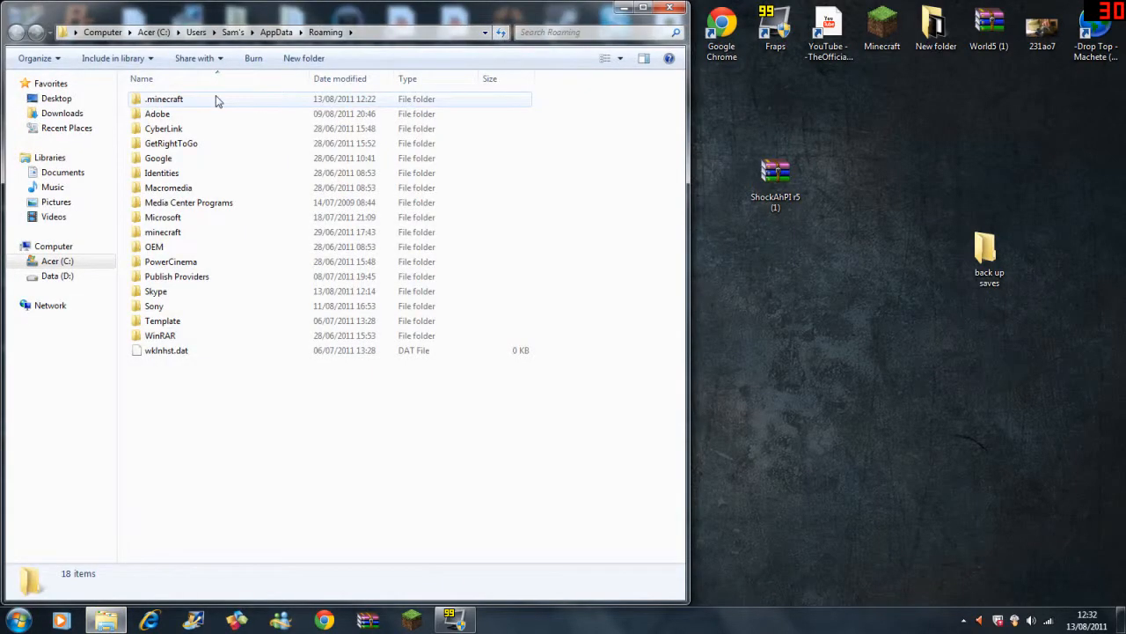
double_click(164, 99)
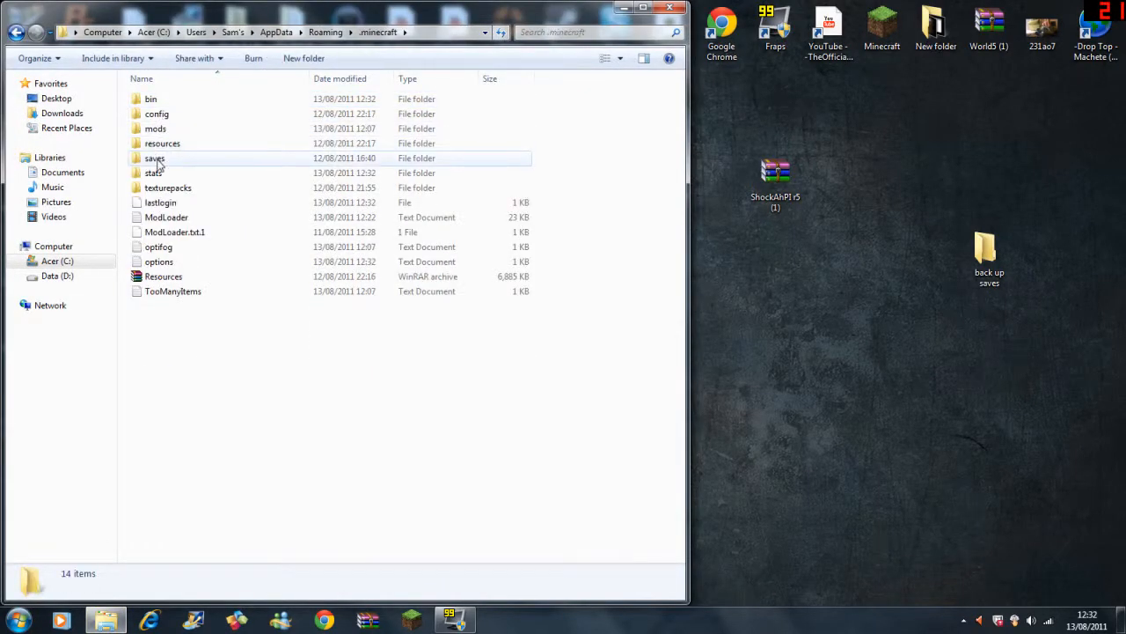
double_click(151, 99)
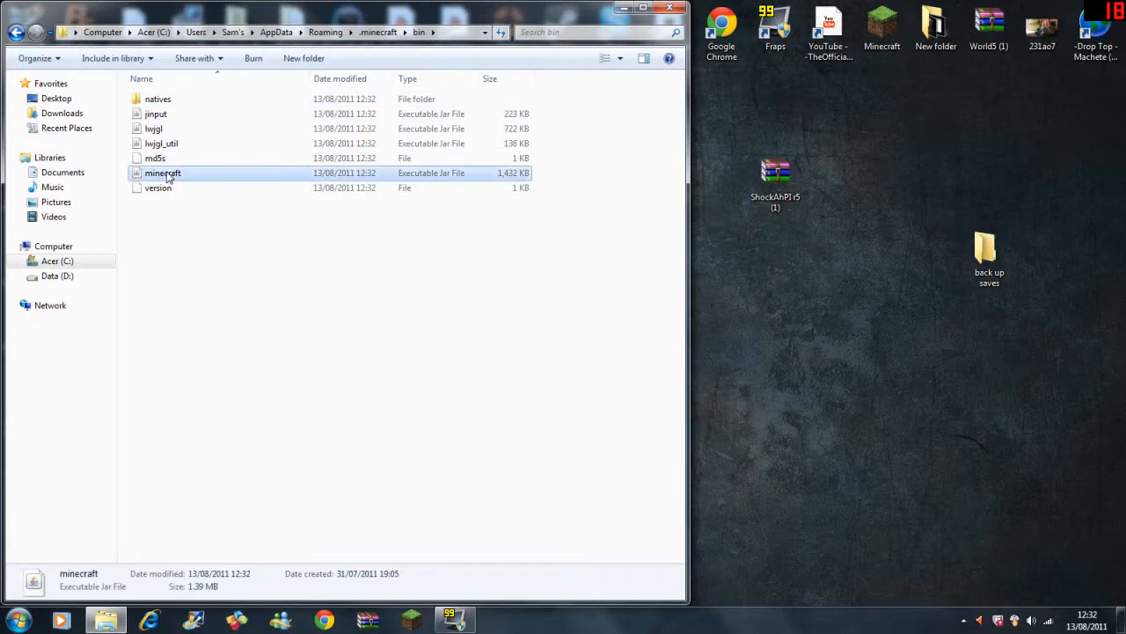
right_click(162, 173)
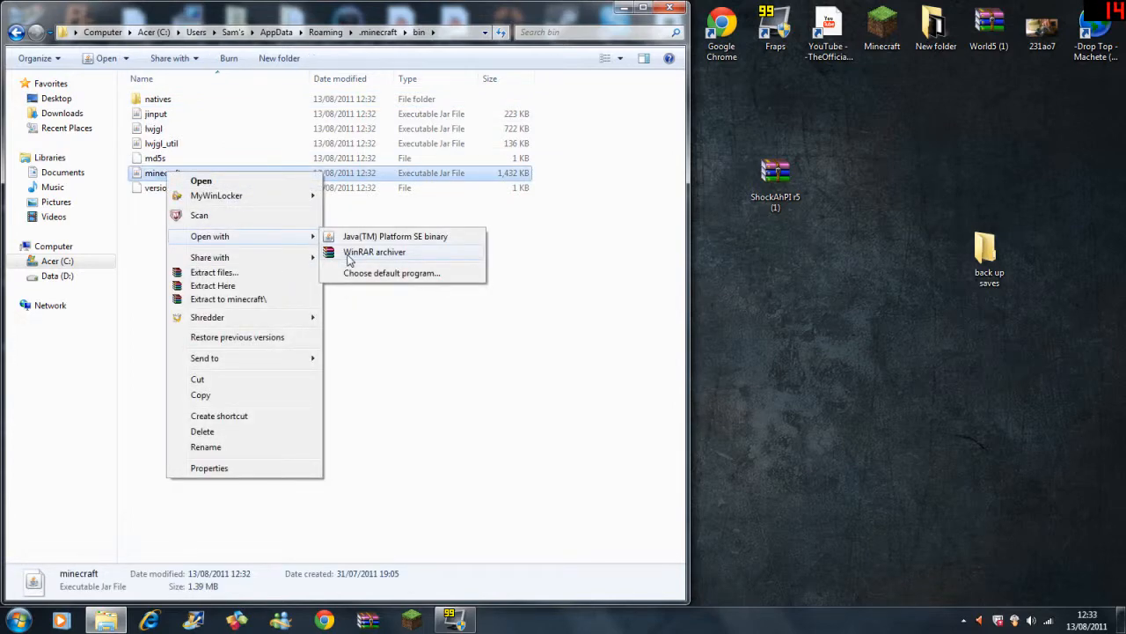
left_click(373, 253)
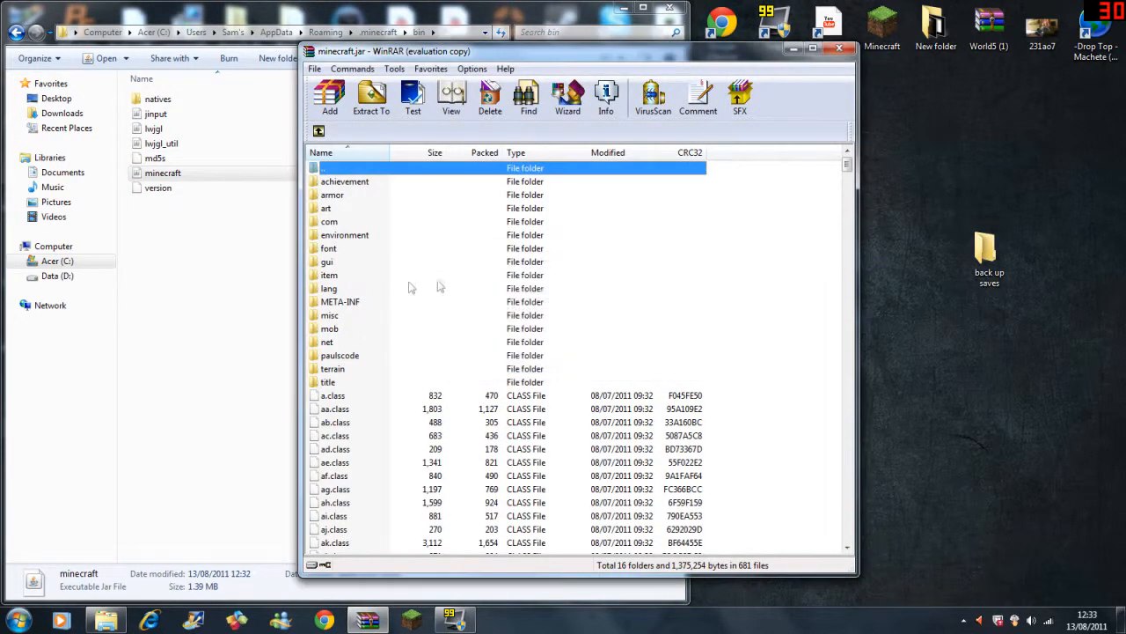
Delete the META-INF folder from minecraft.jar and confirm the deletion.
right_click(340, 301)
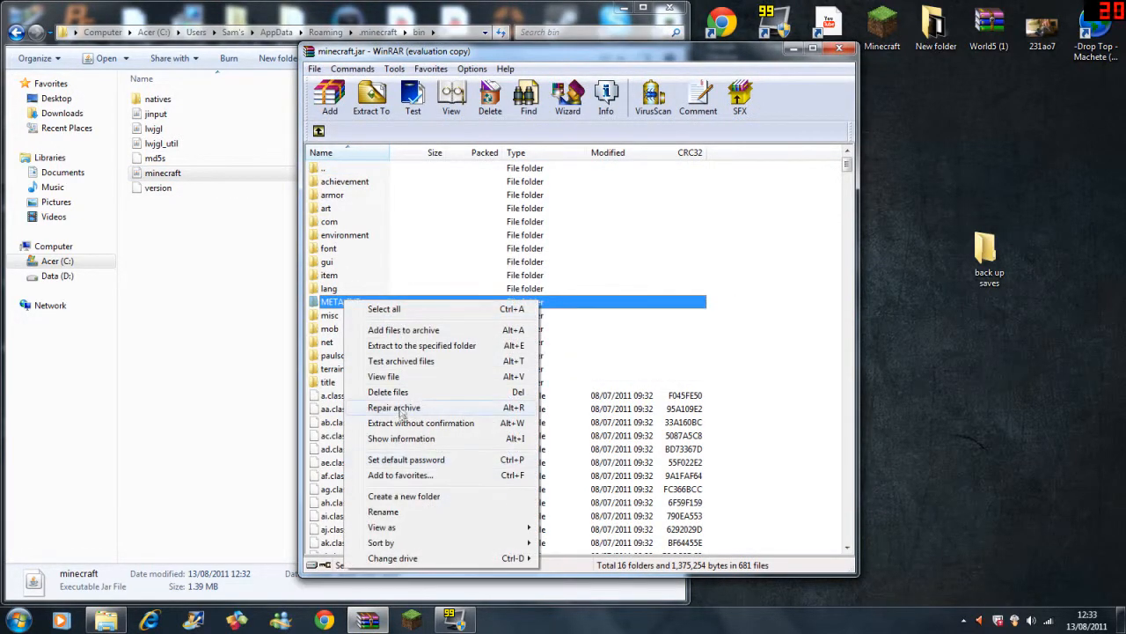
left_click(387, 390)
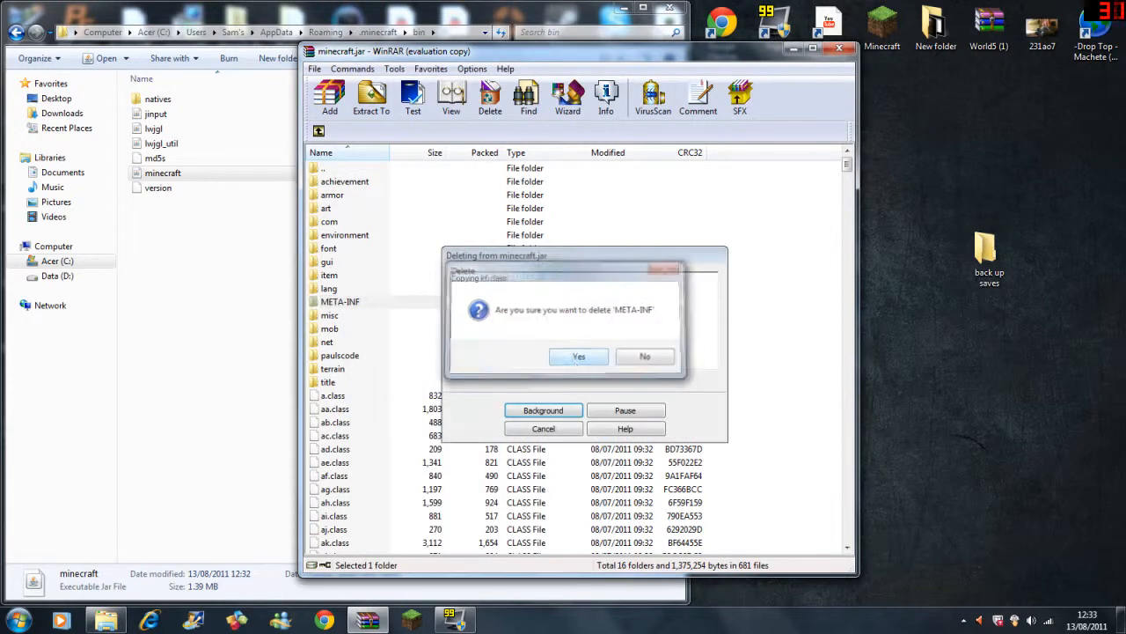
left_click(577, 355)
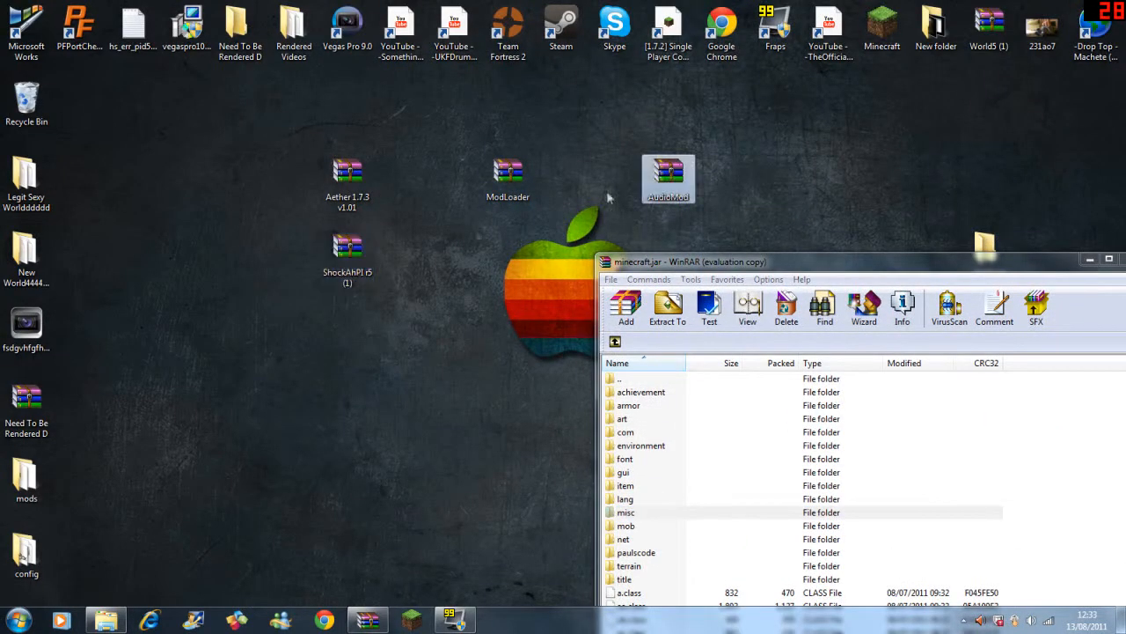
left_click(16, 619)
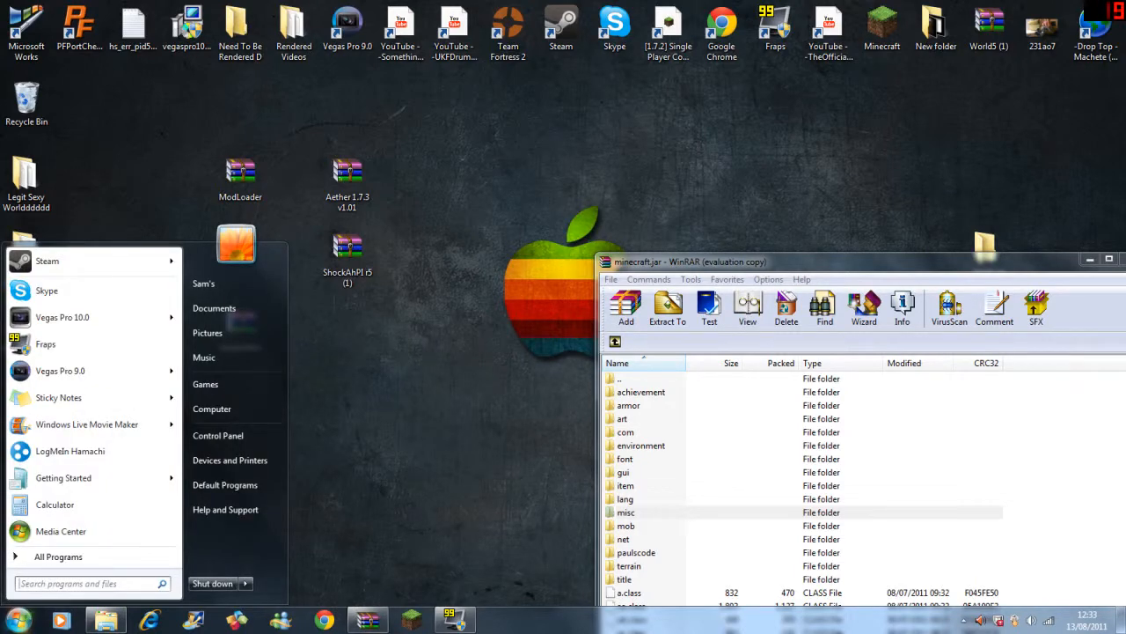
Find the TooManyItems zip via Start search, open it in WinRAR and dismiss the license reminder.
type("too")
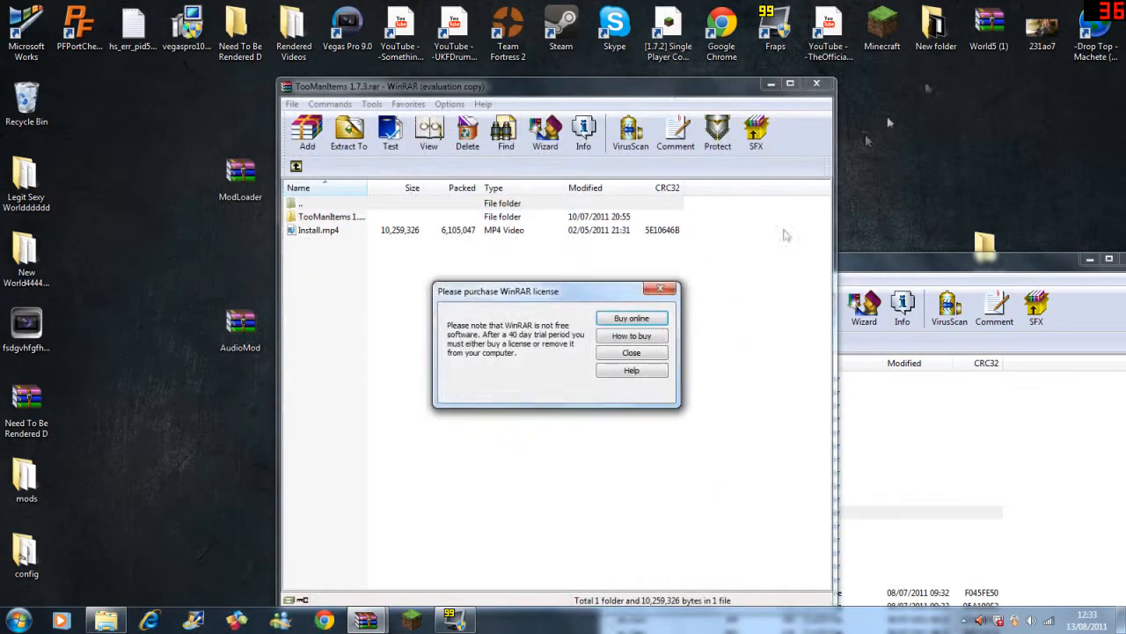
left_click(630, 352)
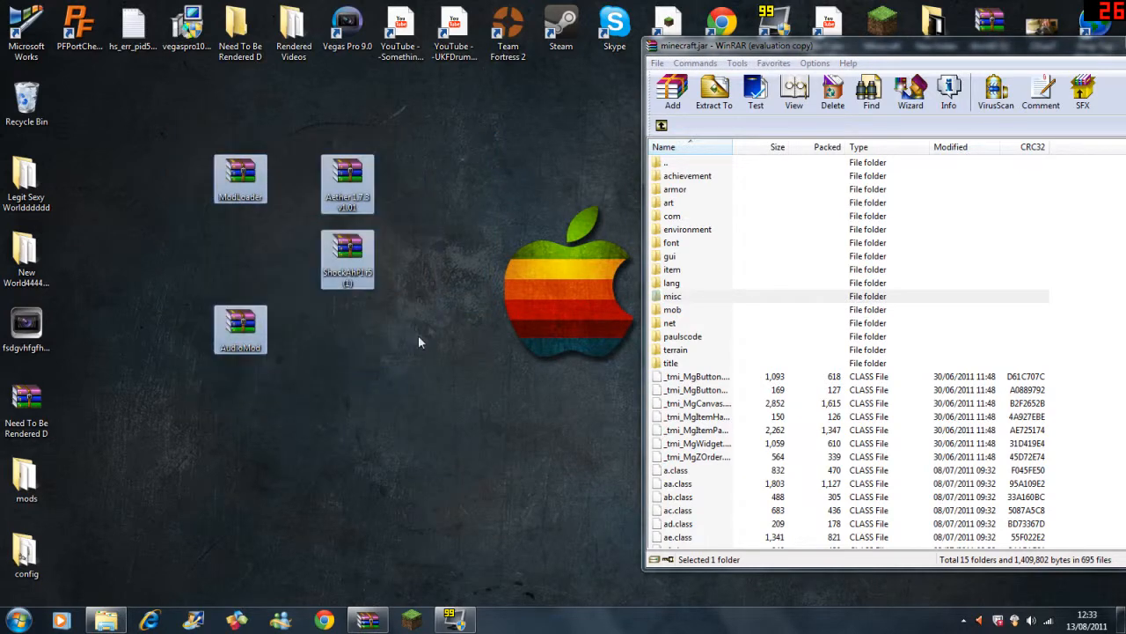
Select every file in ModLoader.zip and drop them into minecraft.jar.
double_click(239, 180)
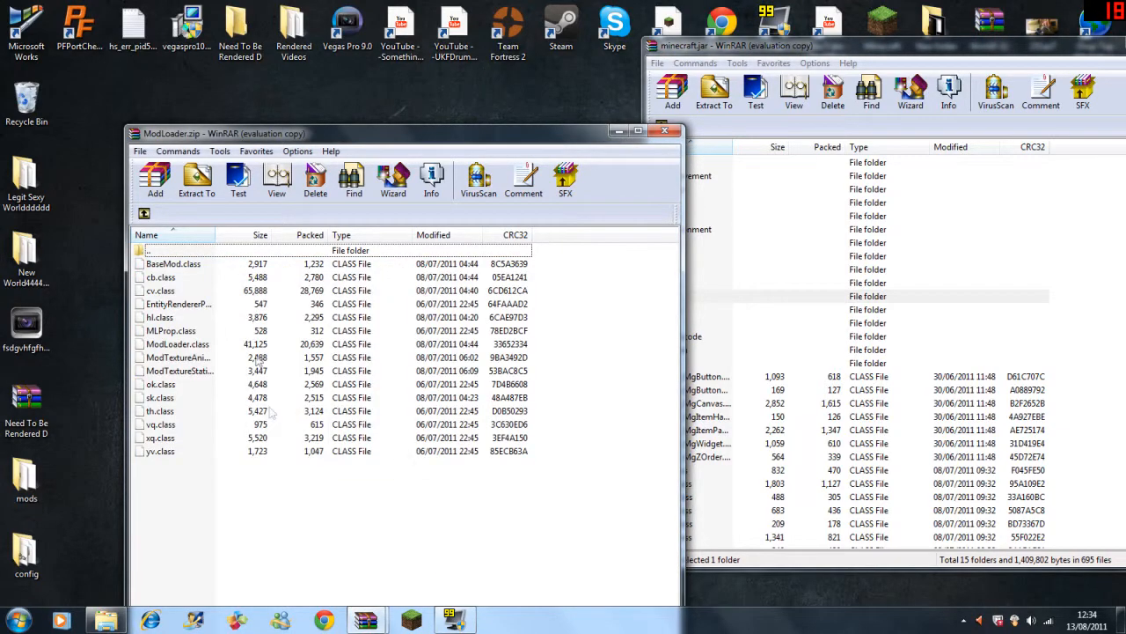
key("ctrl+a")
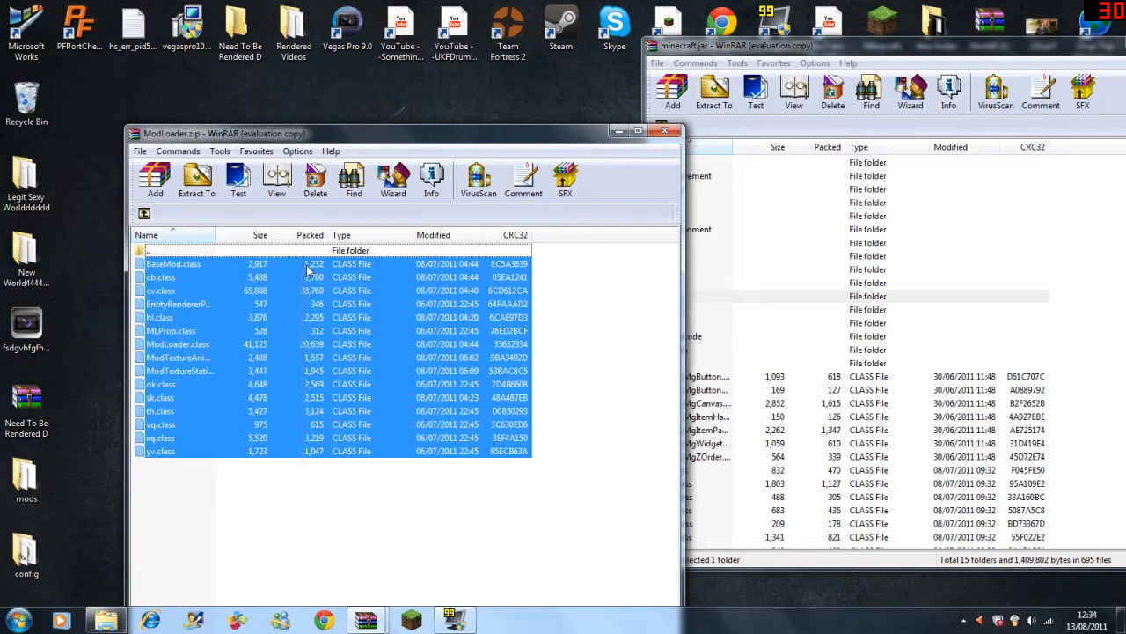
left_click(672, 92)
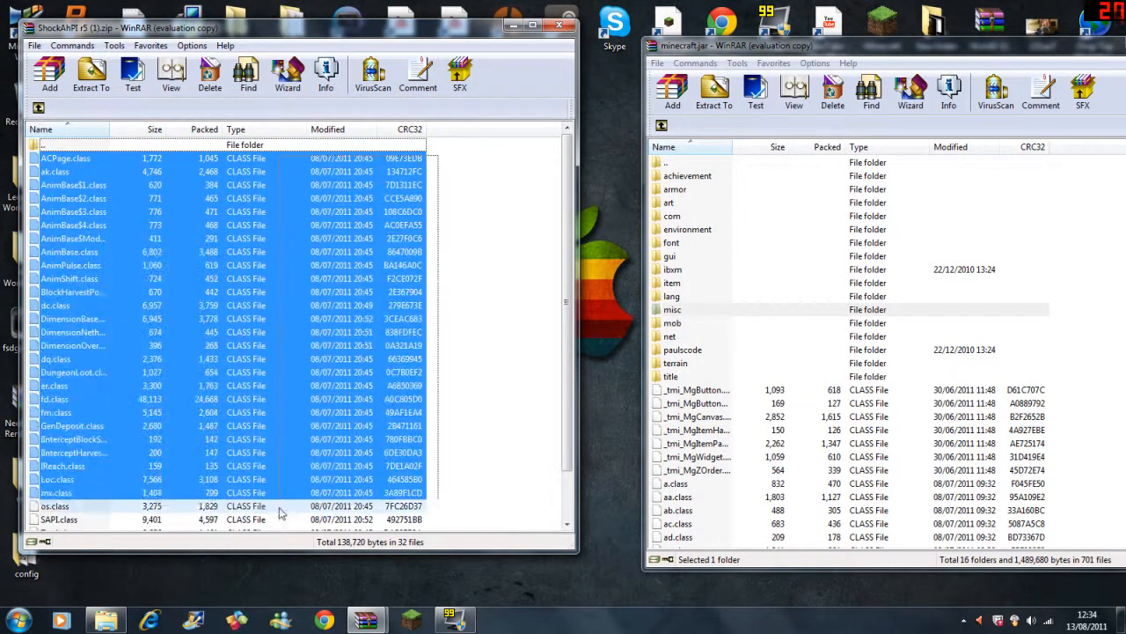
Copy the ShockAhPI class files into minecraft.jar, then switch to the Aether archive.
scroll("down", 3)
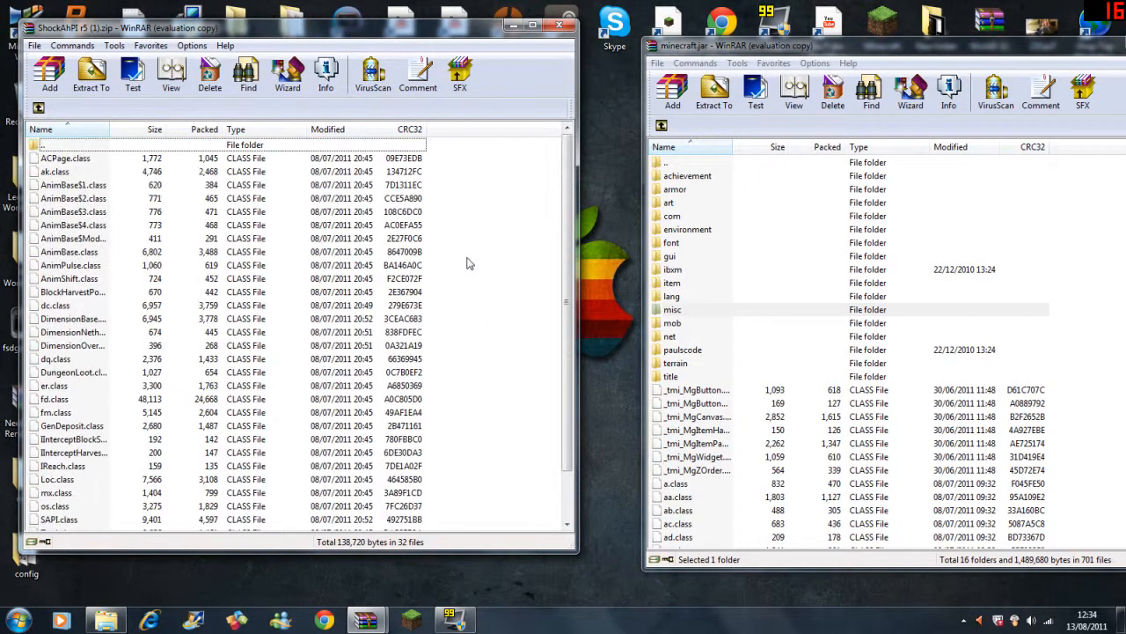
left_click(65, 158)
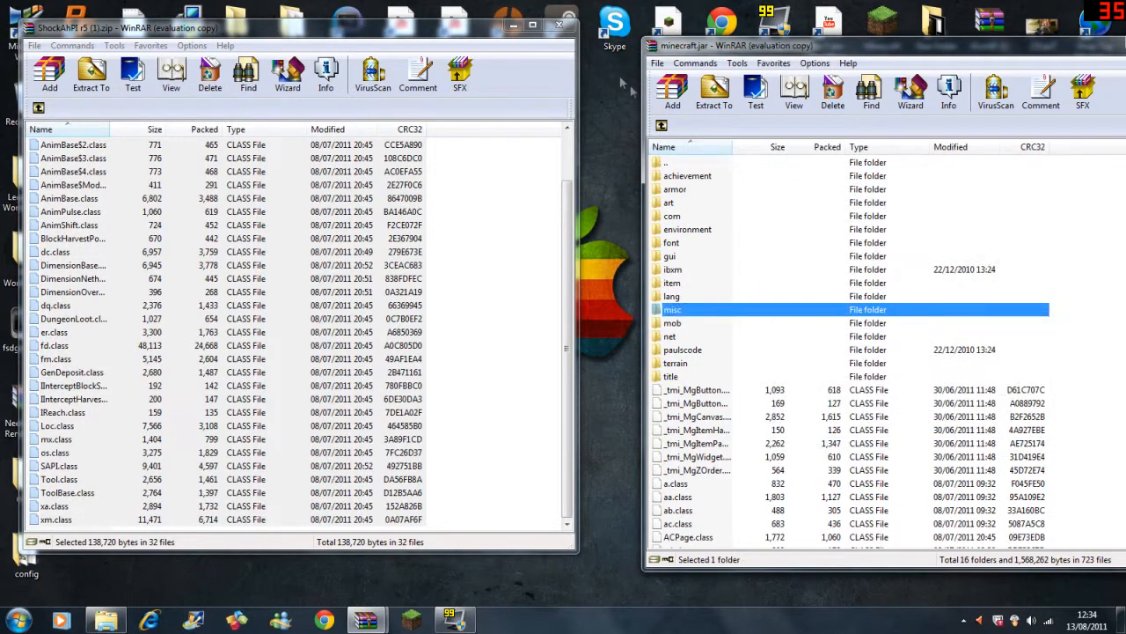
left_click(553, 25)
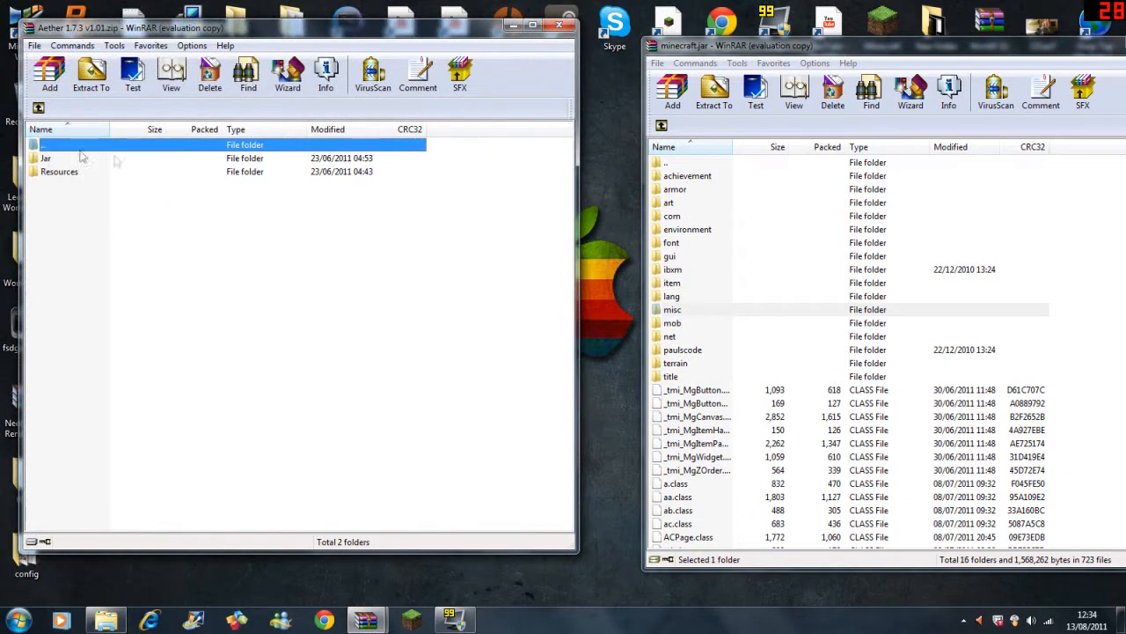
mouse_move(119, 192)
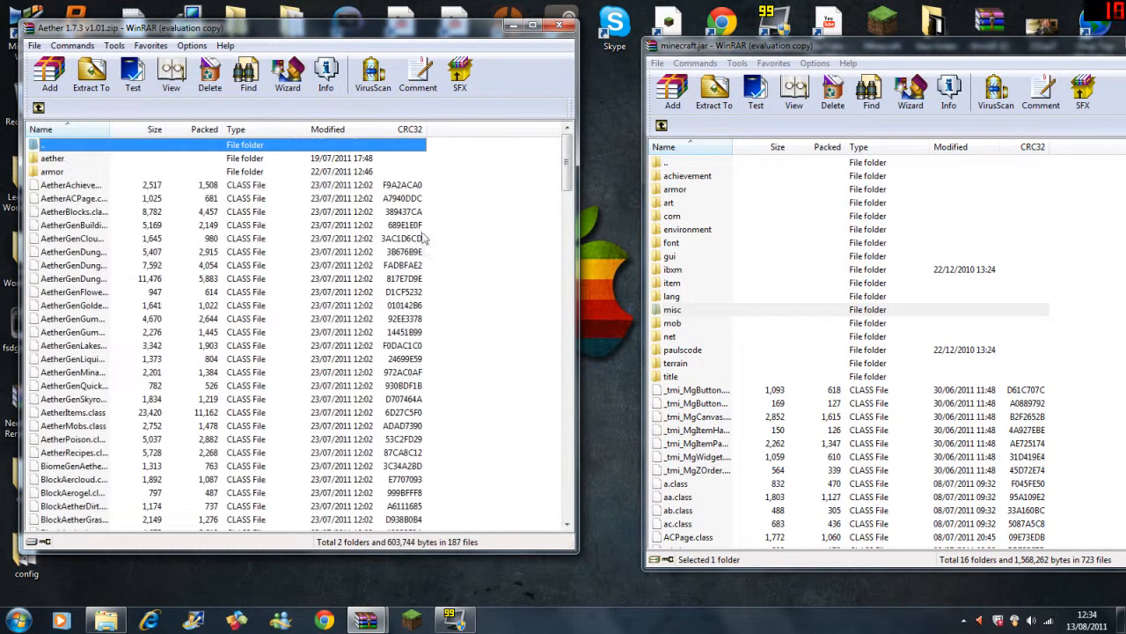
Select the aether folder and files inside the Aether archive's Jar folder.
left_click(68, 163)
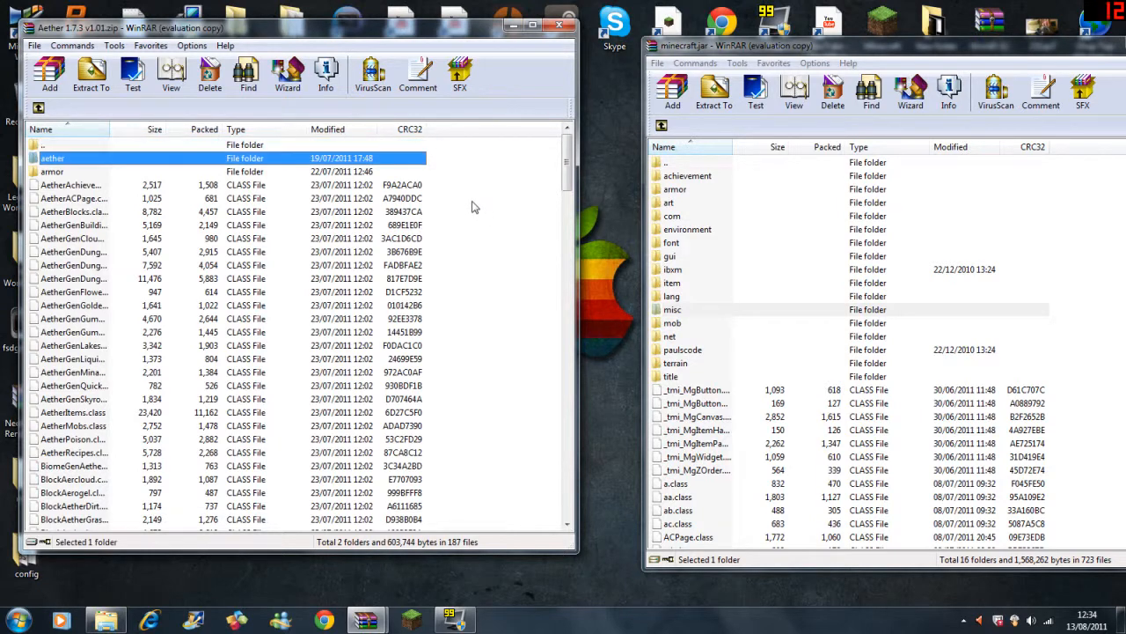
left_click(67, 185)
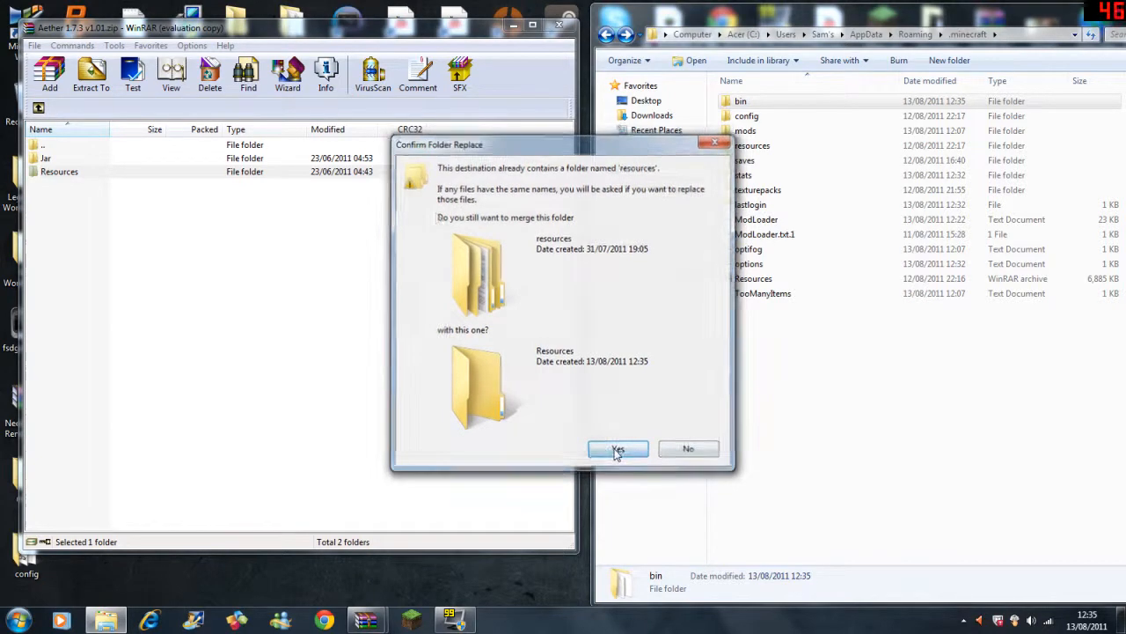
Accept merging Aether Resources into resources, including aetherSlider and all remaining duplicate folders.
left_click(618, 448)
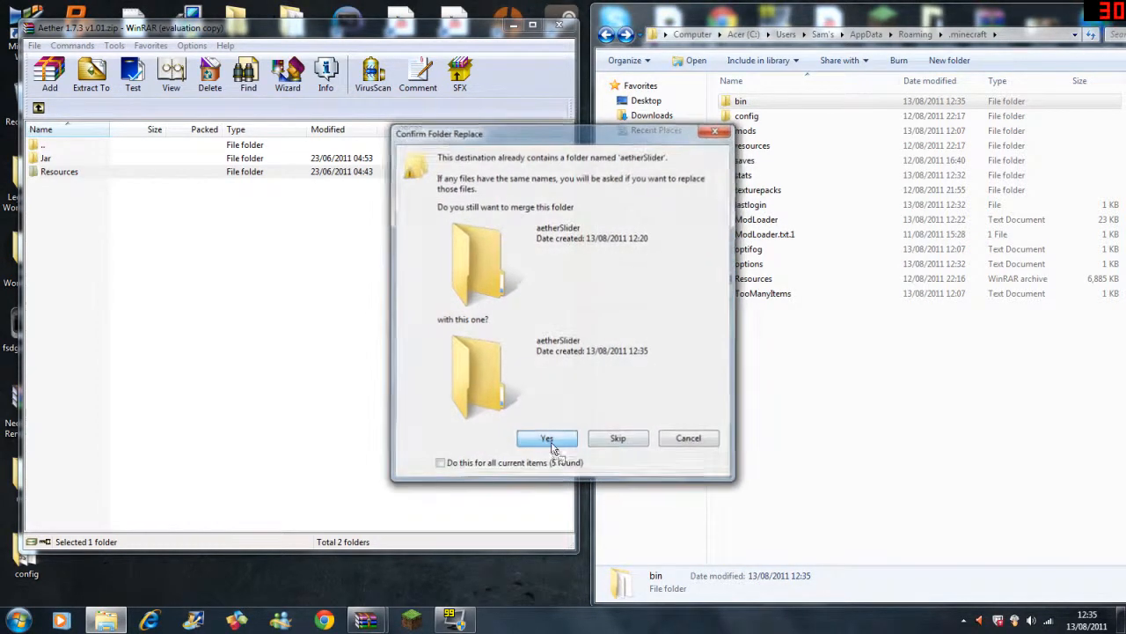
left_click(545, 438)
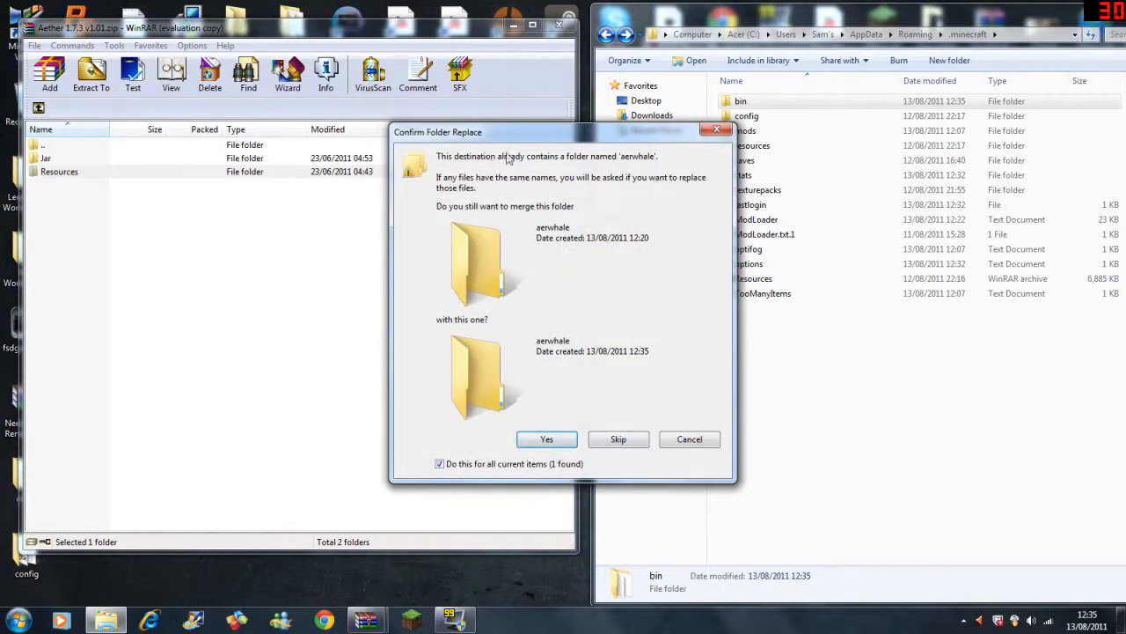
mouse_move(609, 488)
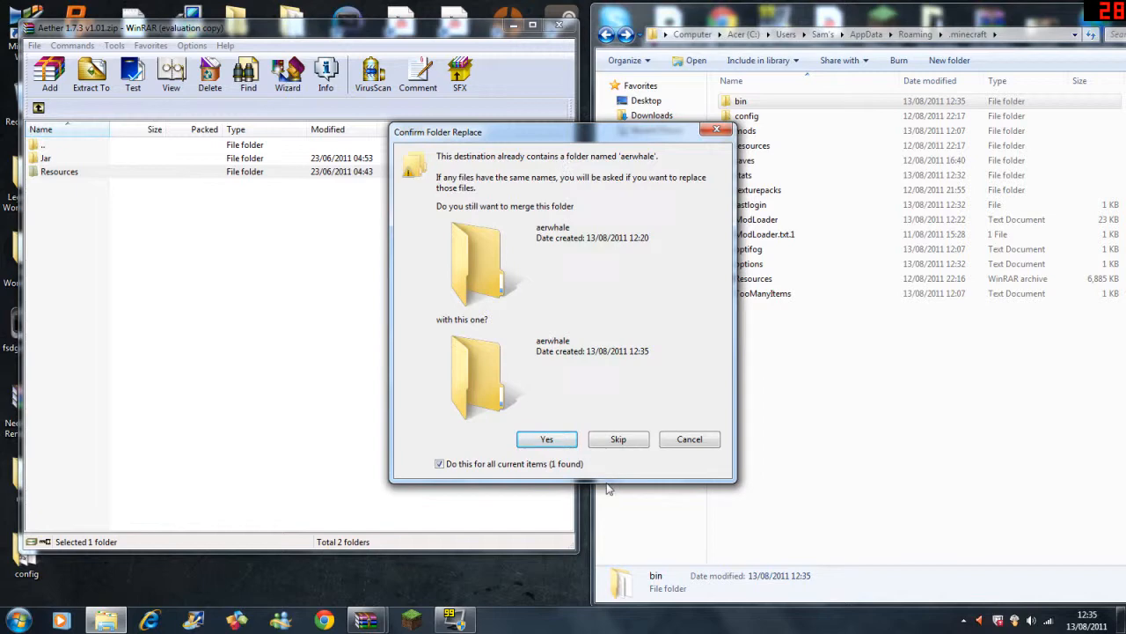
left_click(546, 440)
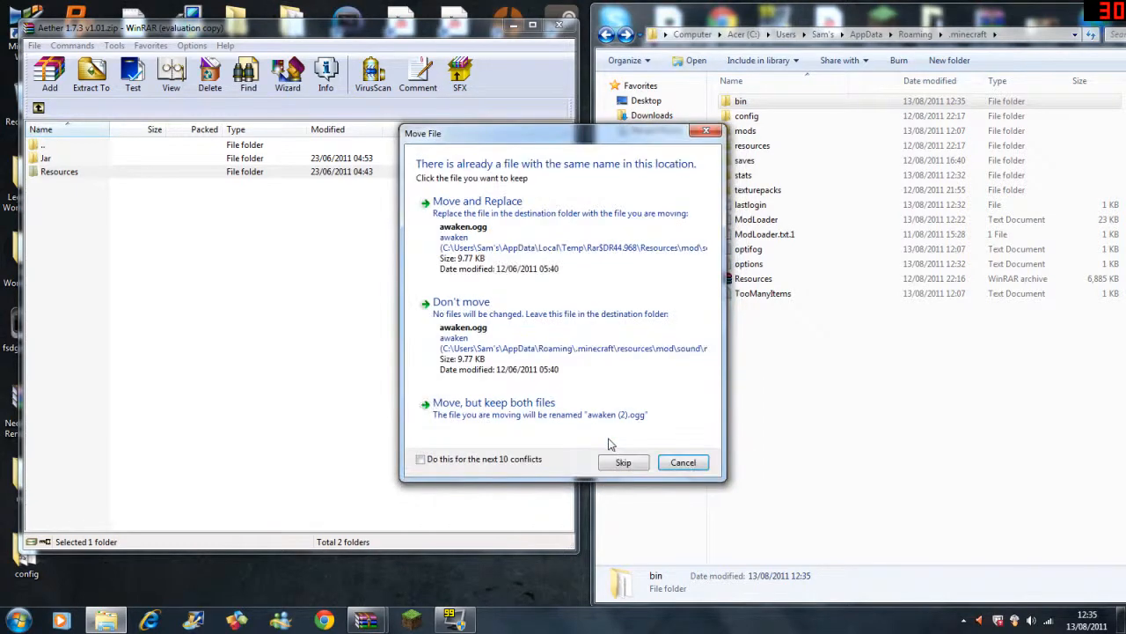
mouse_move(459, 341)
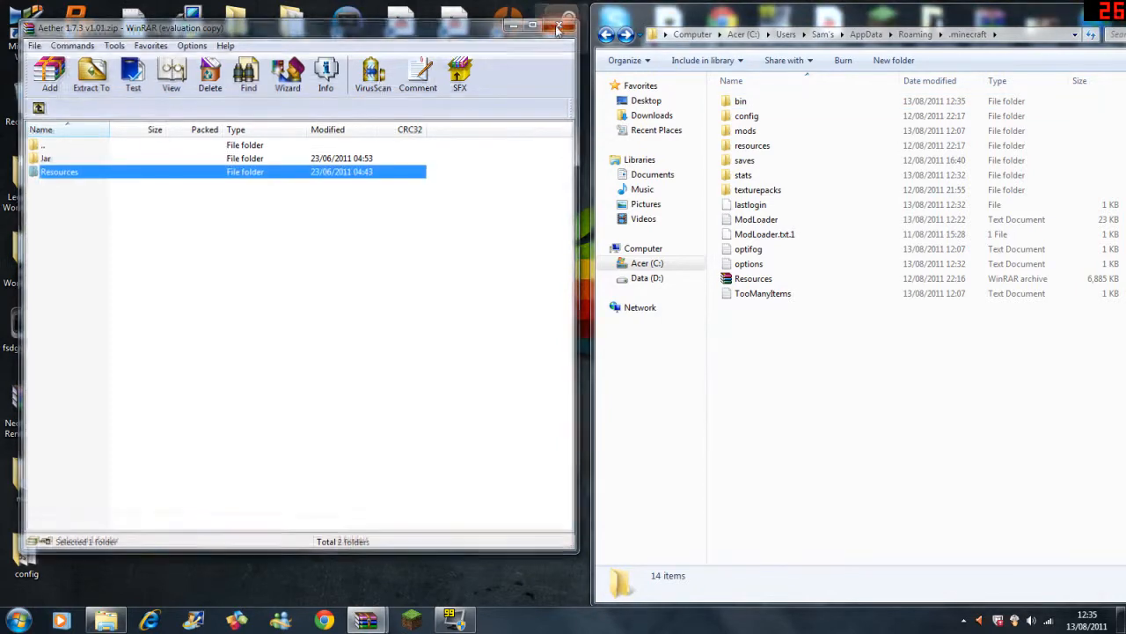
Close the Aether archive, verify minecraft.jar's mod contents, and drag back up saves to the Recycle Bin.
left_click(560, 26)
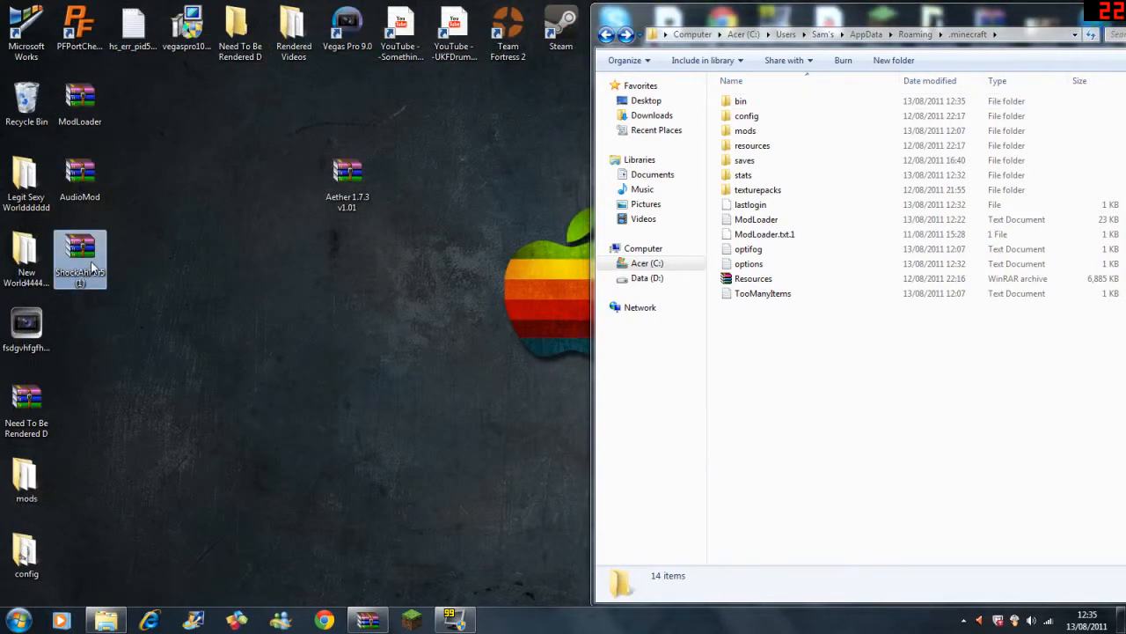
double_click(79, 249)
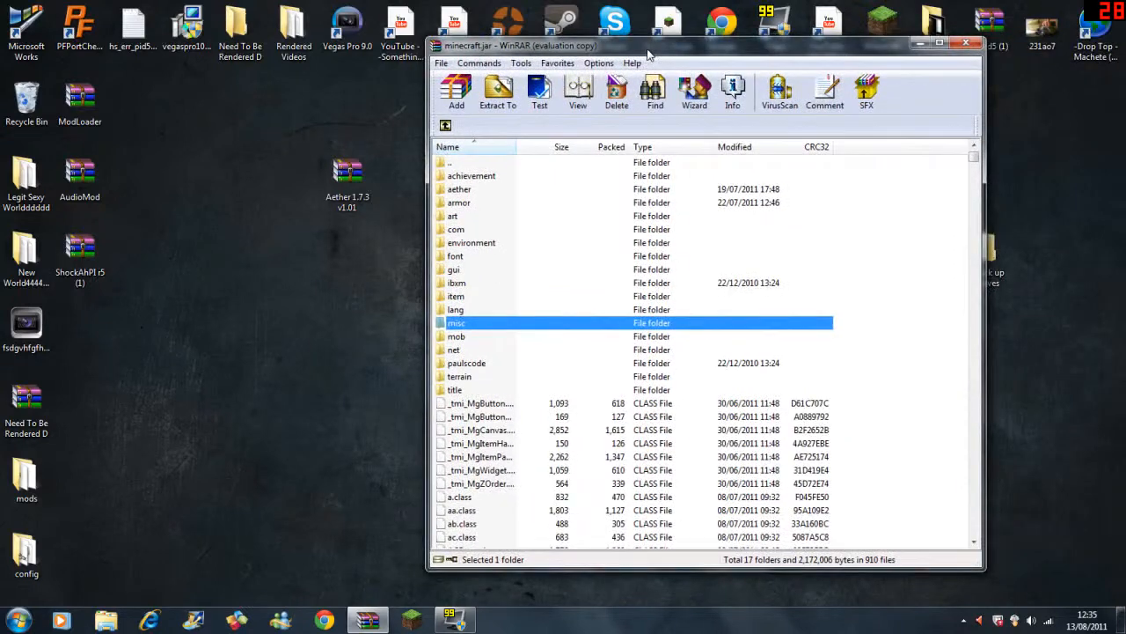
left_click(964, 41)
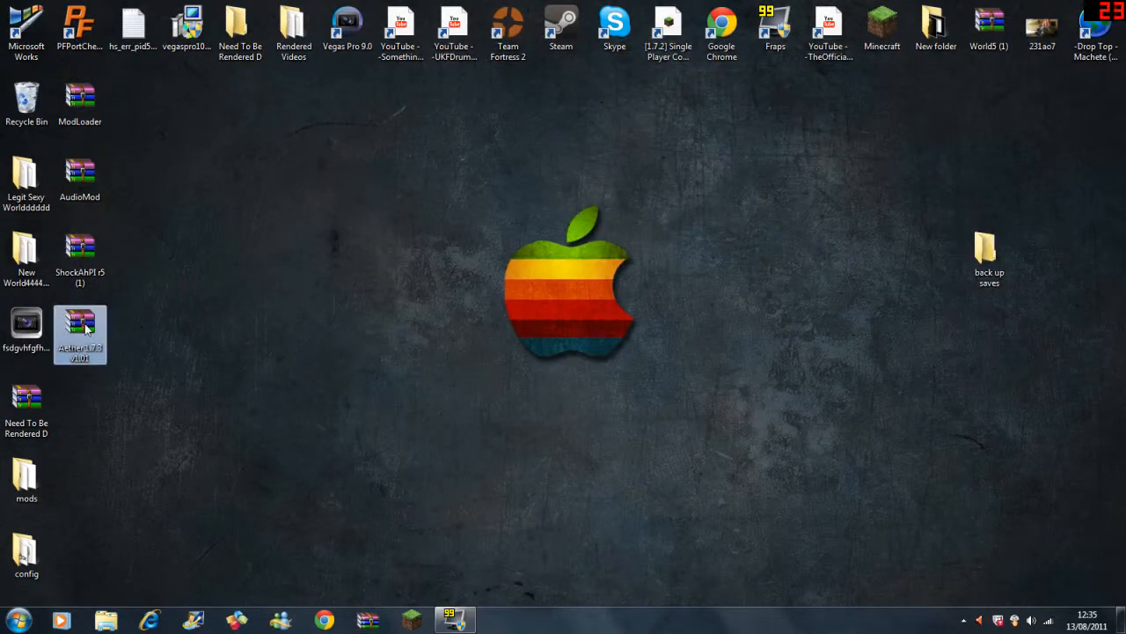
left_click_drag(989, 255, 134, 408)
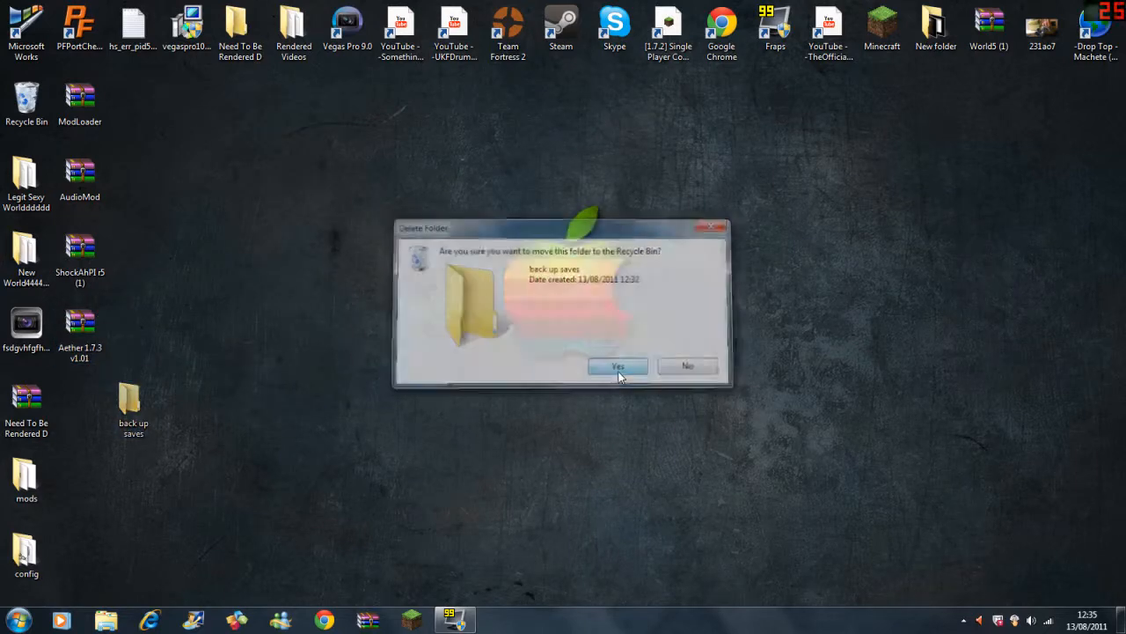
Allow Minecraft.exe to run, log in and go to the singleplayer worlds.
left_click(618, 364)
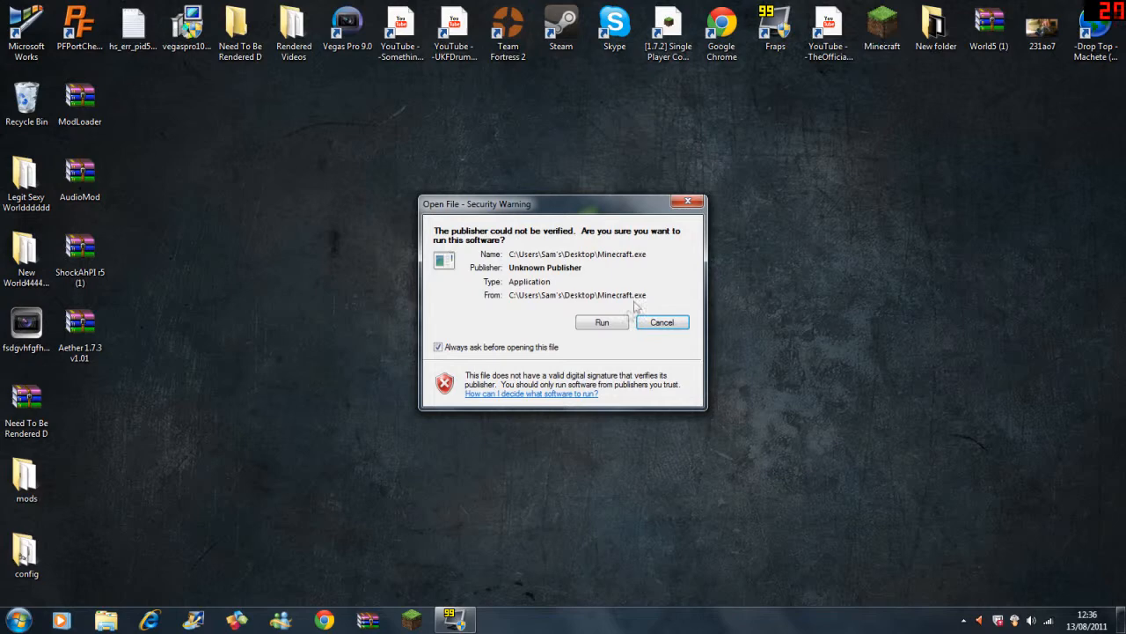
left_click(602, 322)
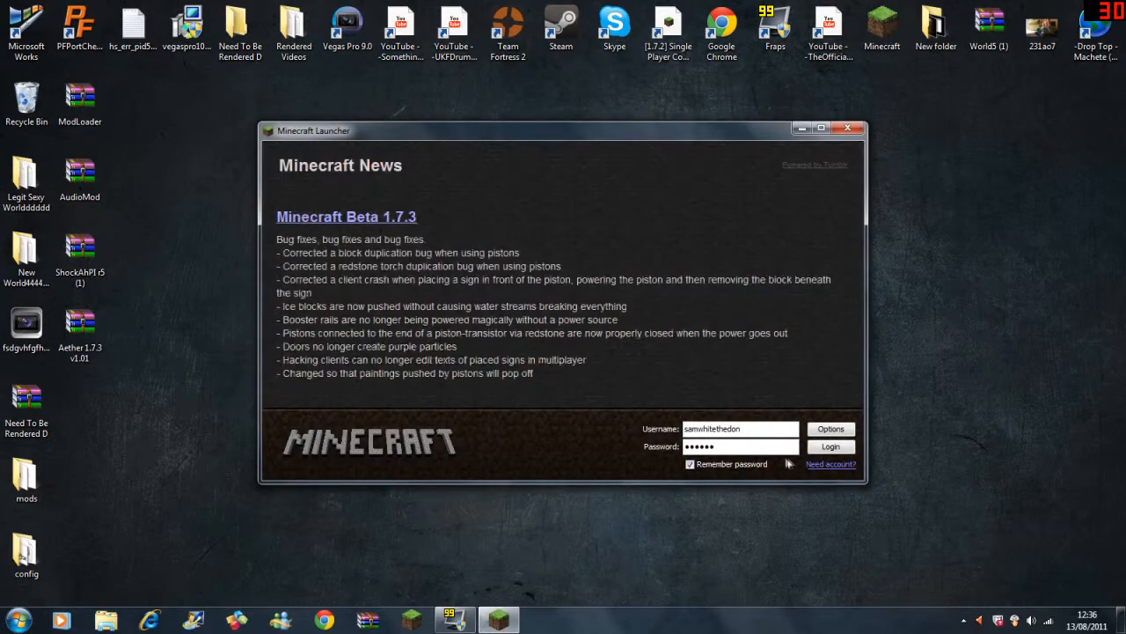
left_click(830, 446)
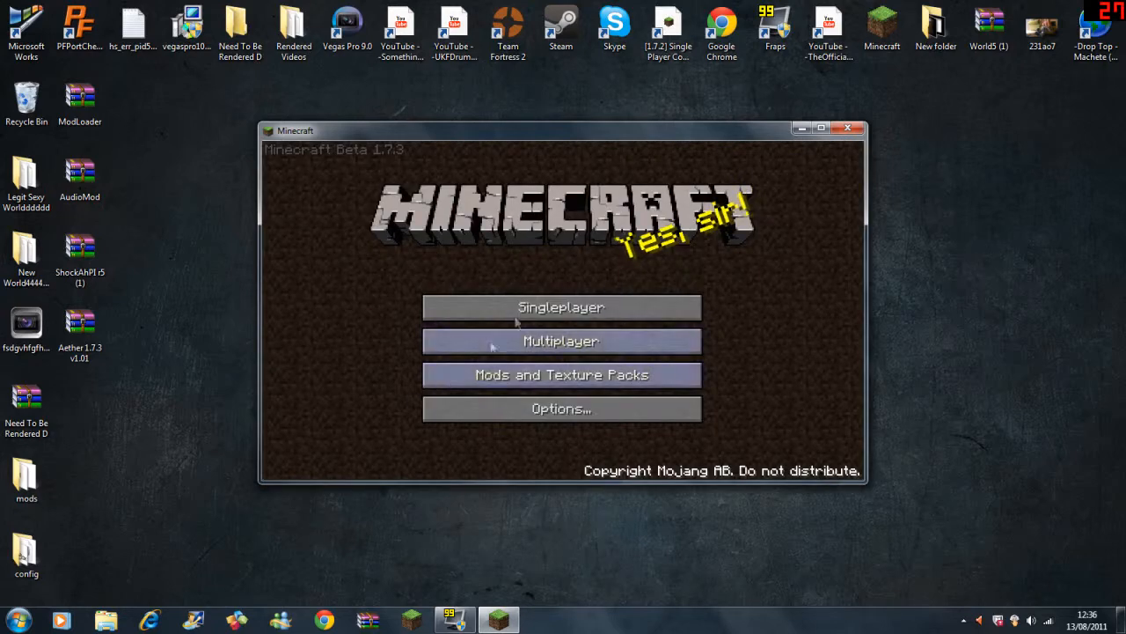
left_click(562, 307)
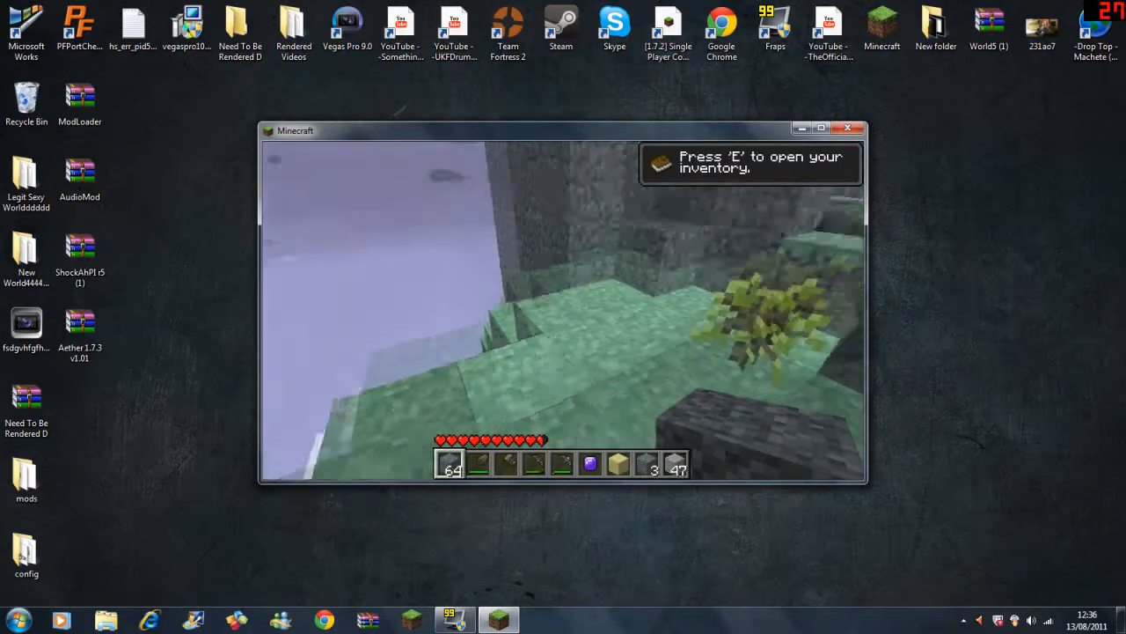
Quit to the world list, reload a world and take glowstone from TooManyItems for the portal frame.
key("Escape")
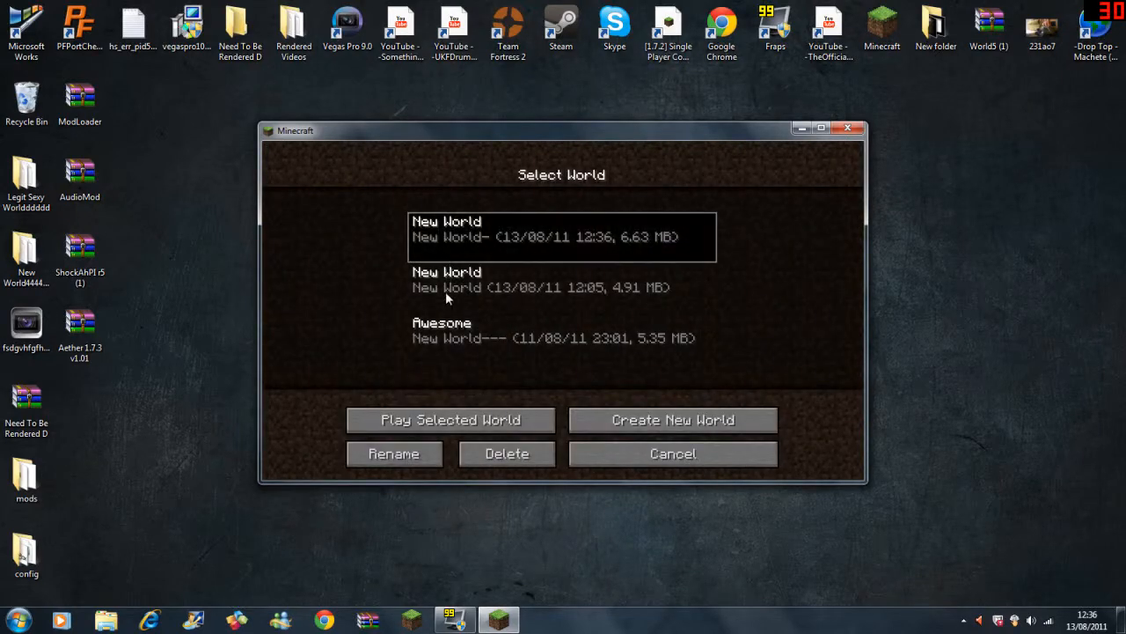
left_click(448, 419)
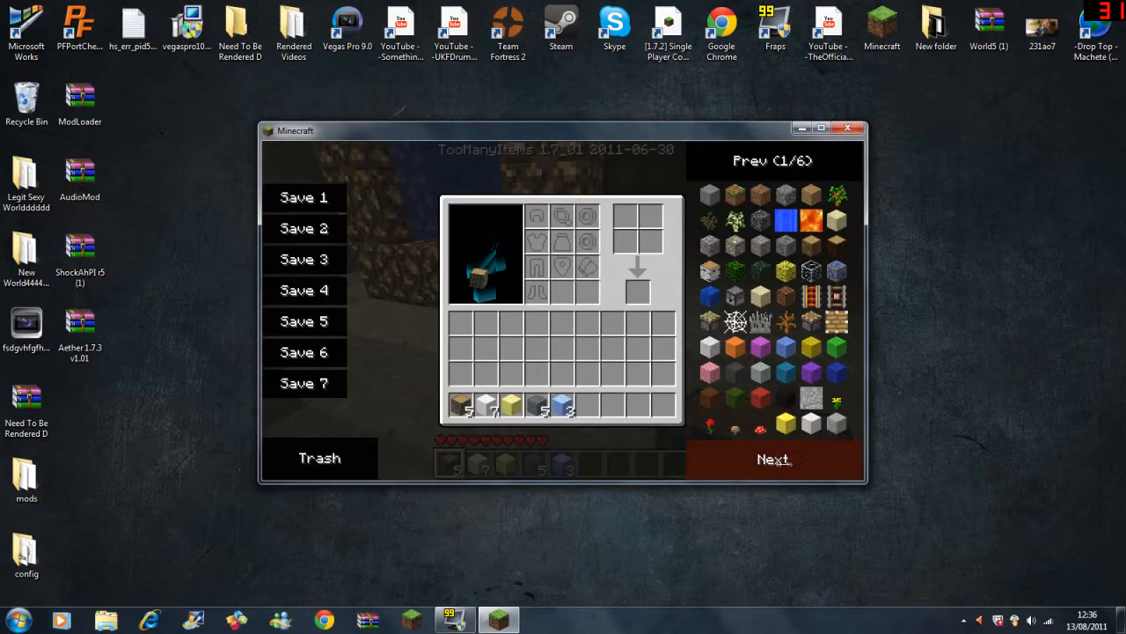
left_click(772, 459)
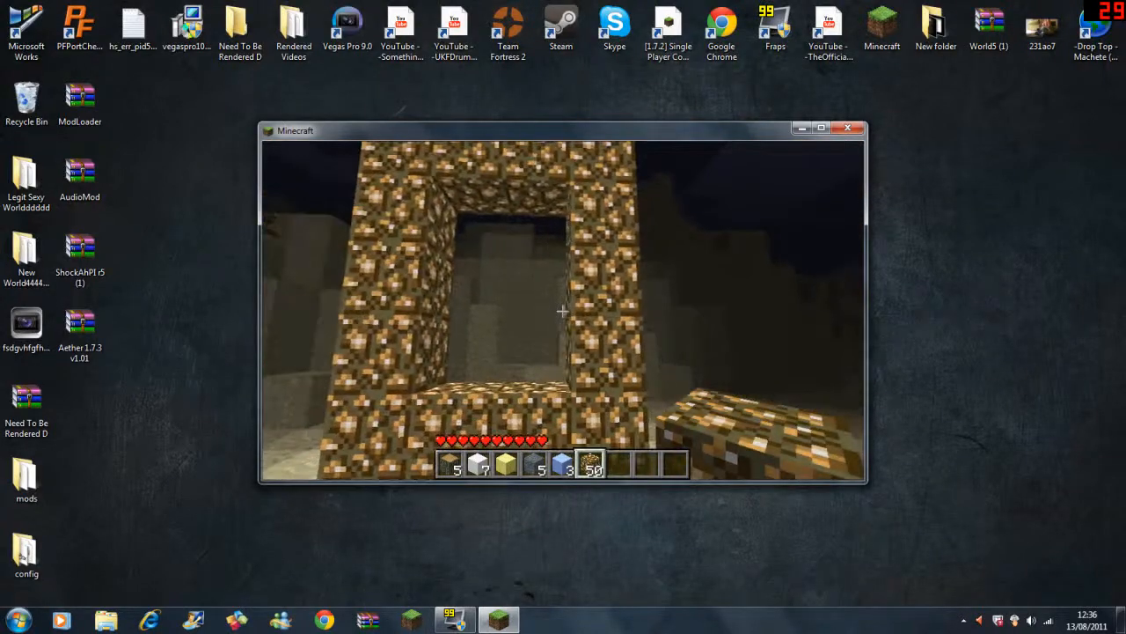
Browse several TooManyItems pages in the inventory looking for items.
key("e")
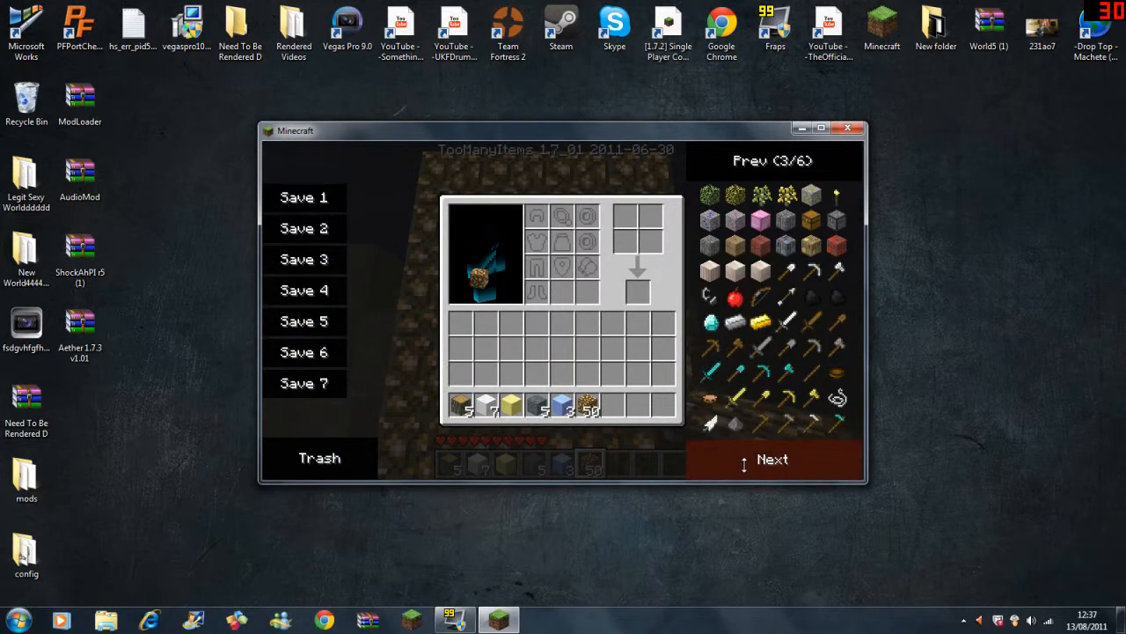
left_click(772, 459)
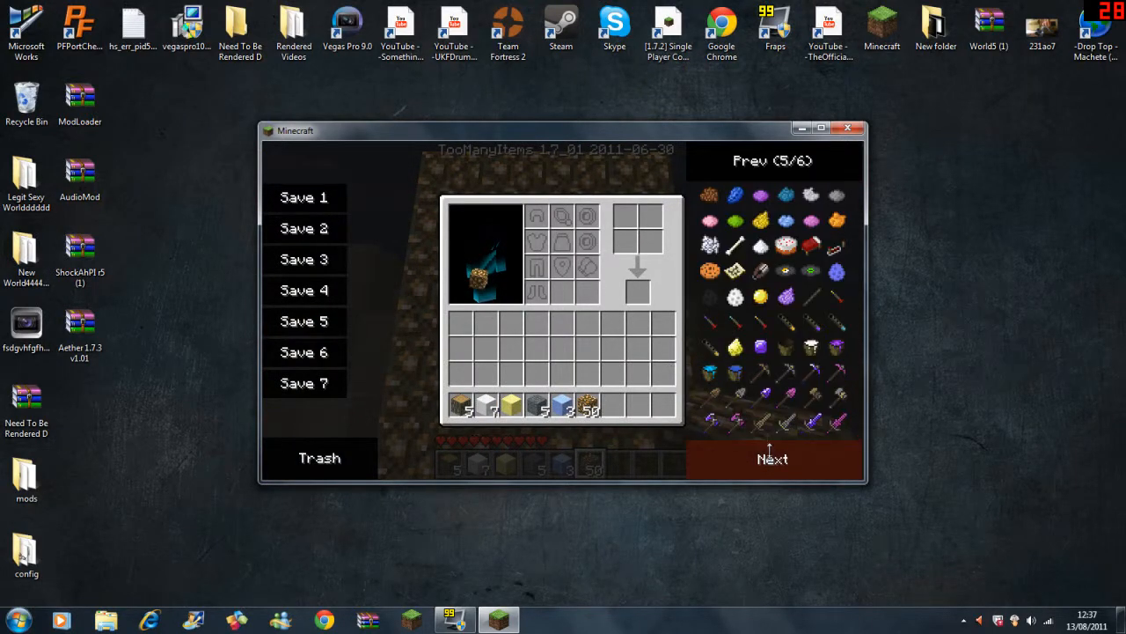
left_click(770, 459)
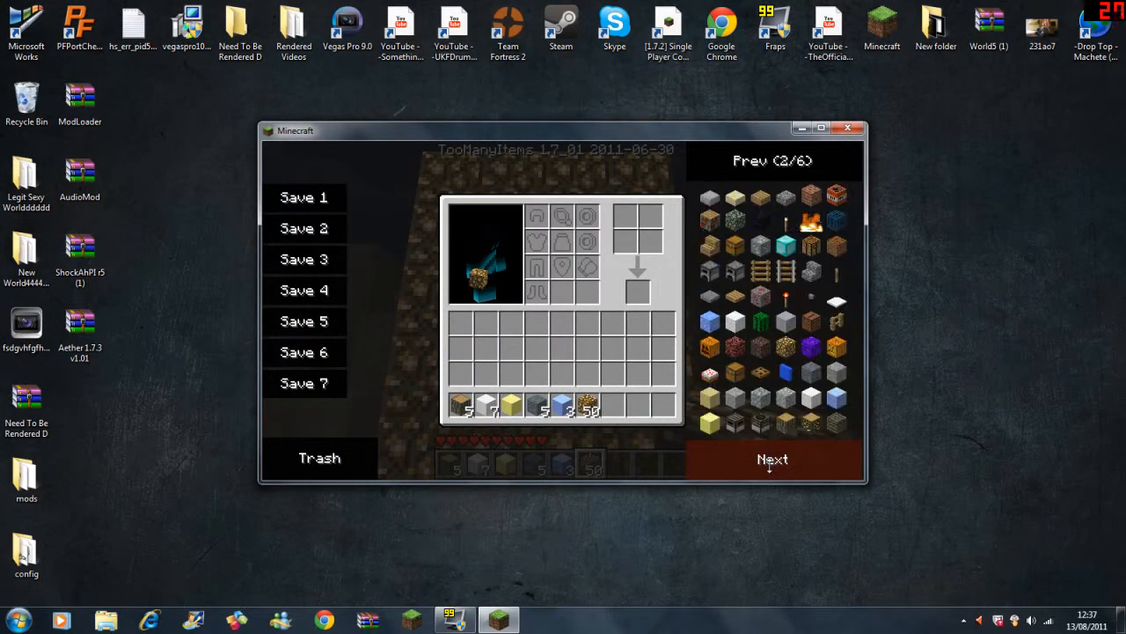
left_click(771, 459)
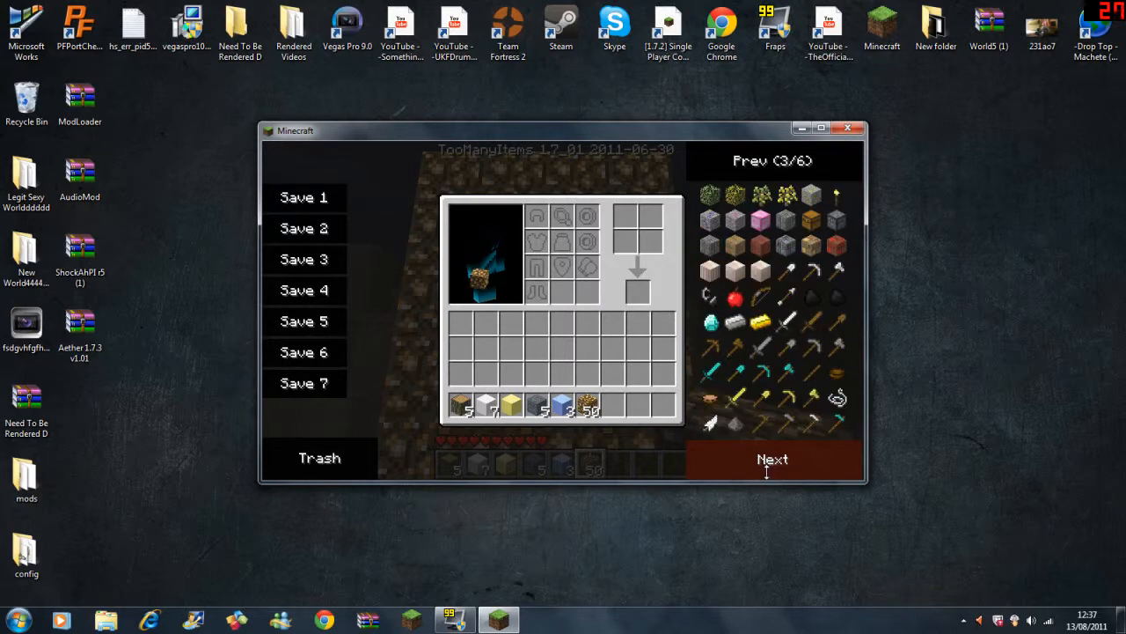
left_click(771, 460)
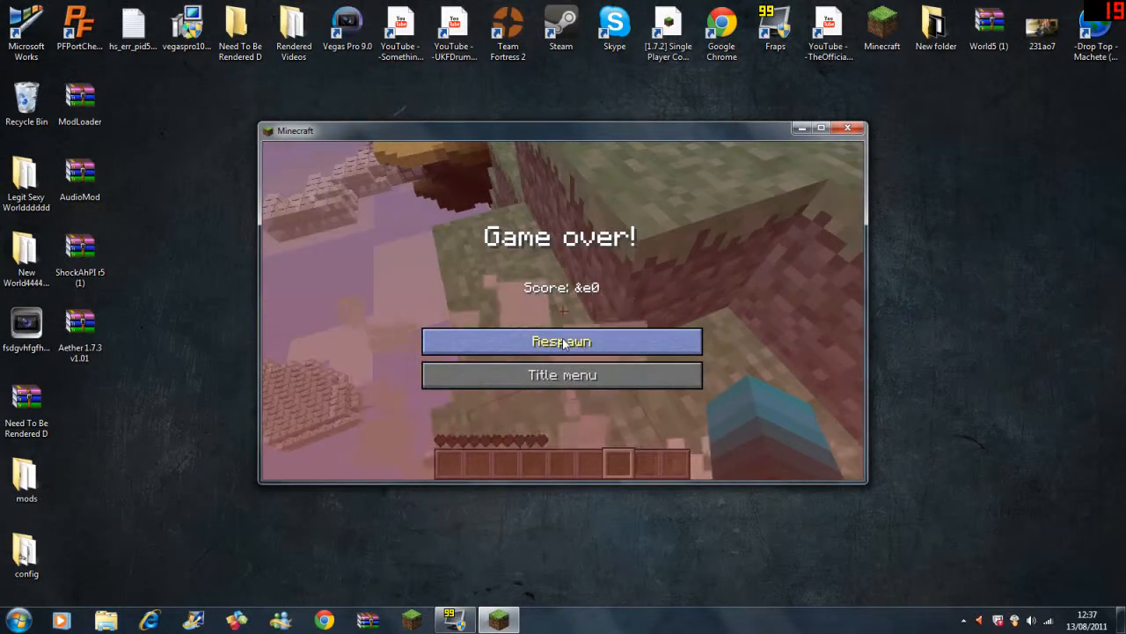
Leave the Game over screen and cancel the world list to reach the title menu.
left_click(561, 341)
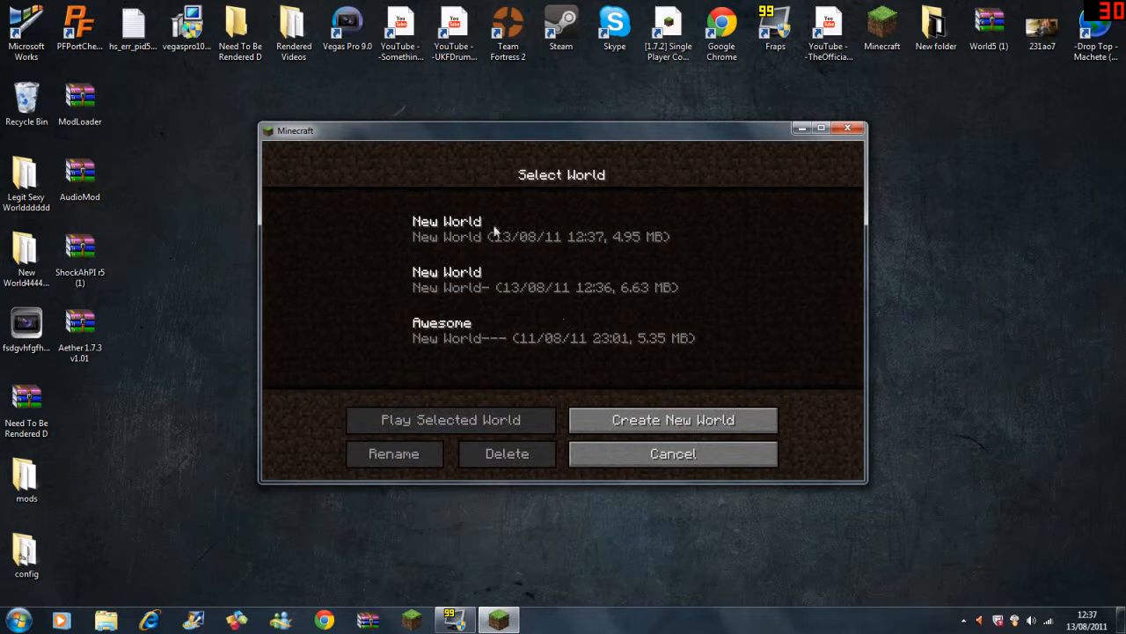
mouse_move(834, 167)
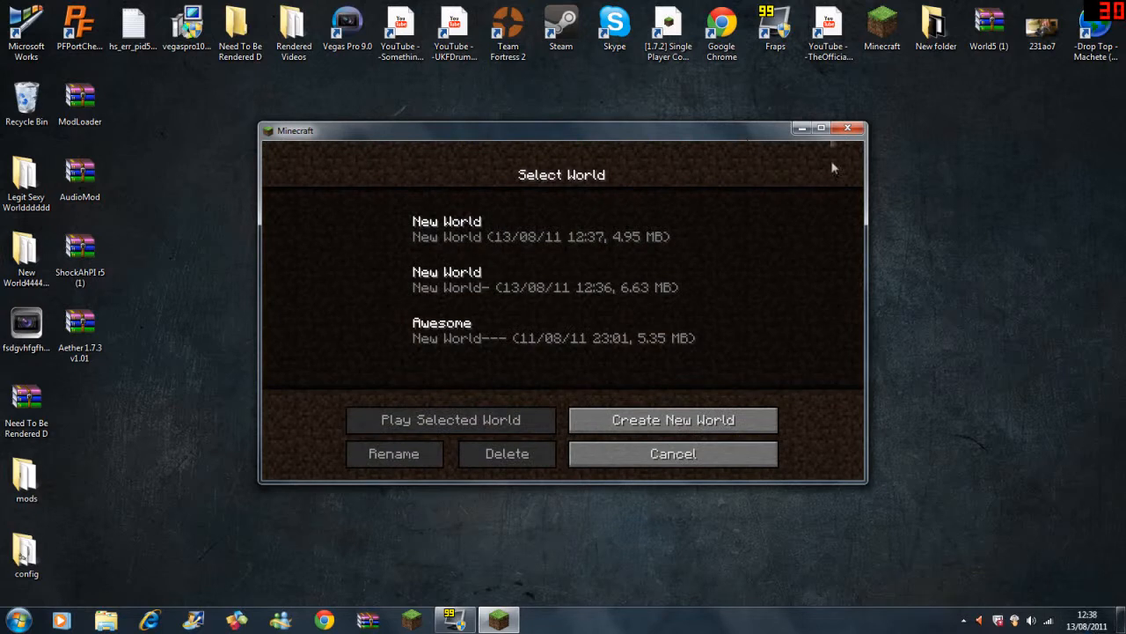
mouse_move(827, 163)
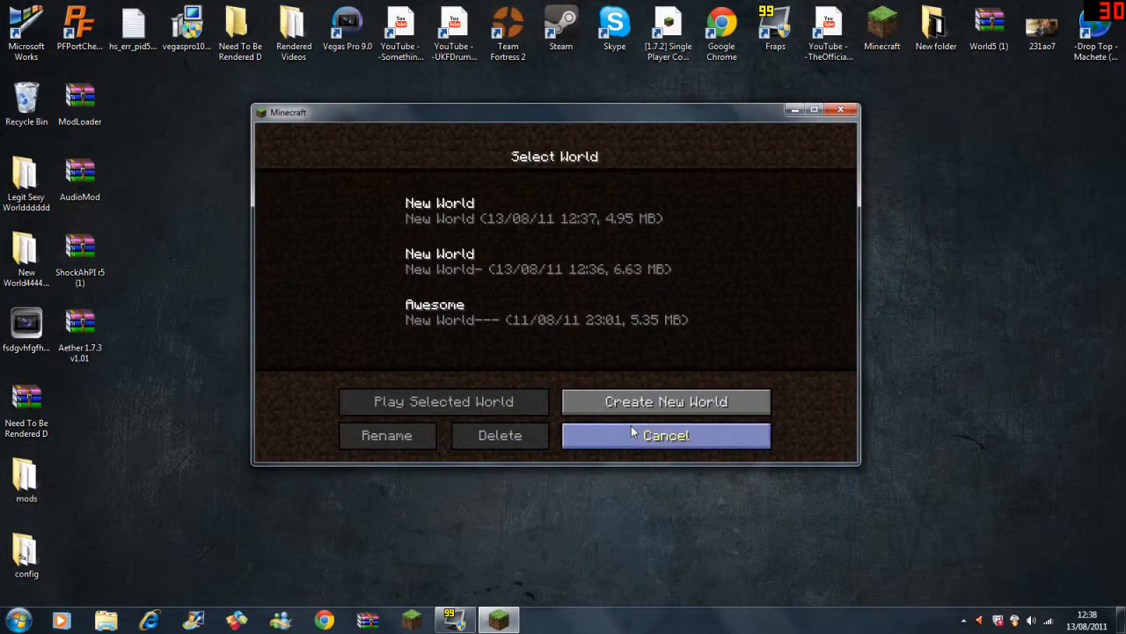
left_click(665, 436)
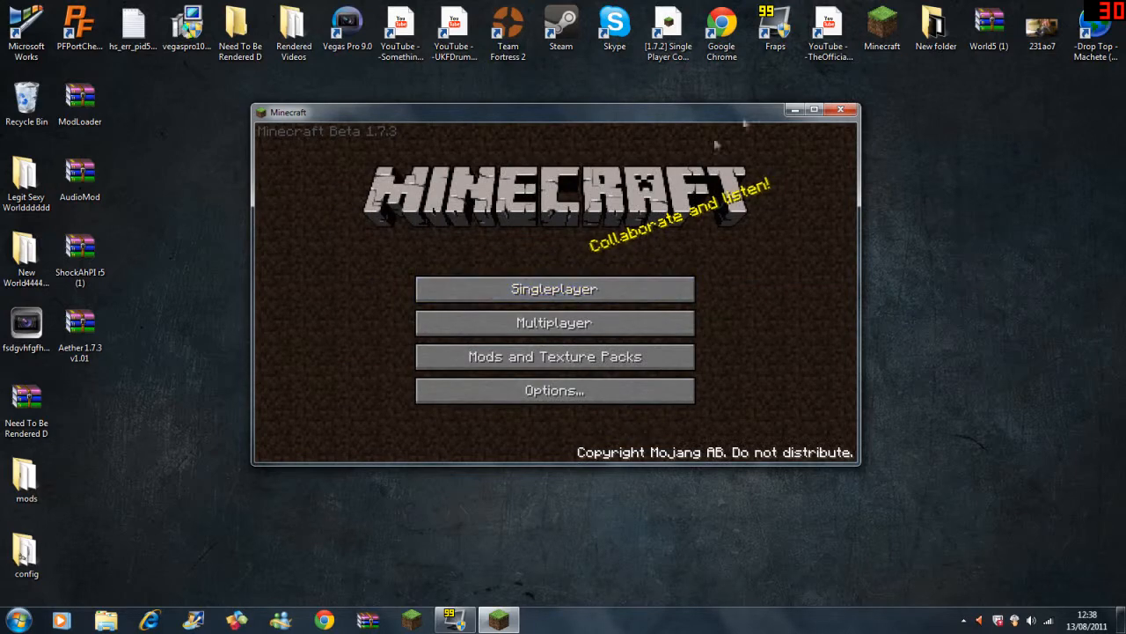